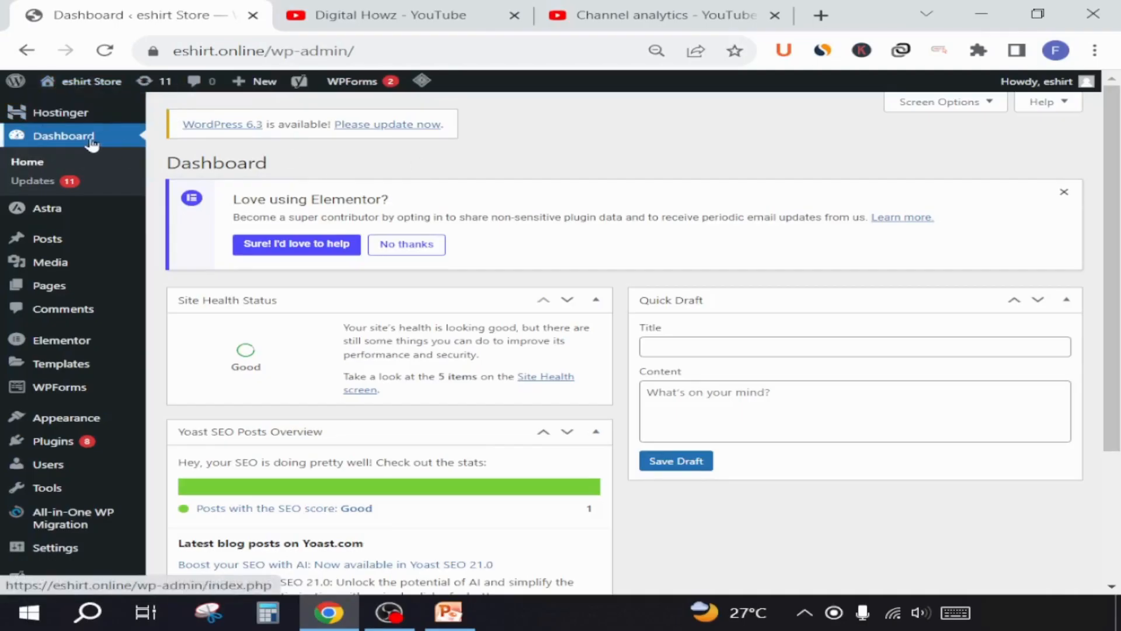
mouse_move(67, 419)
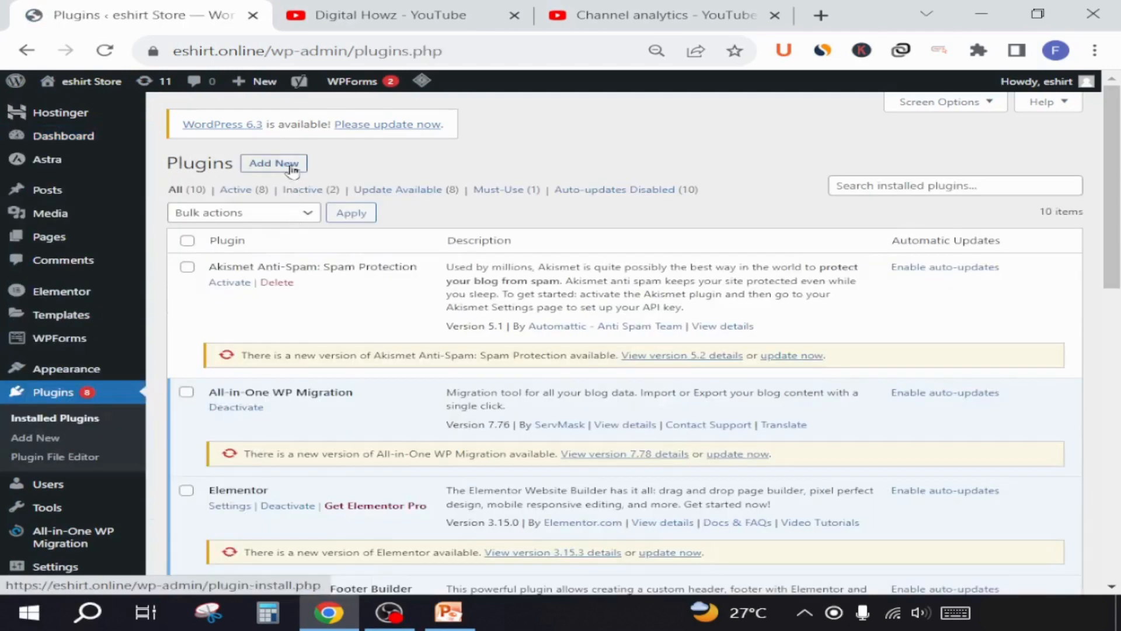
Search Add New plugins for 'google site kit', install Site Kit by Google and activate it
click(273, 163)
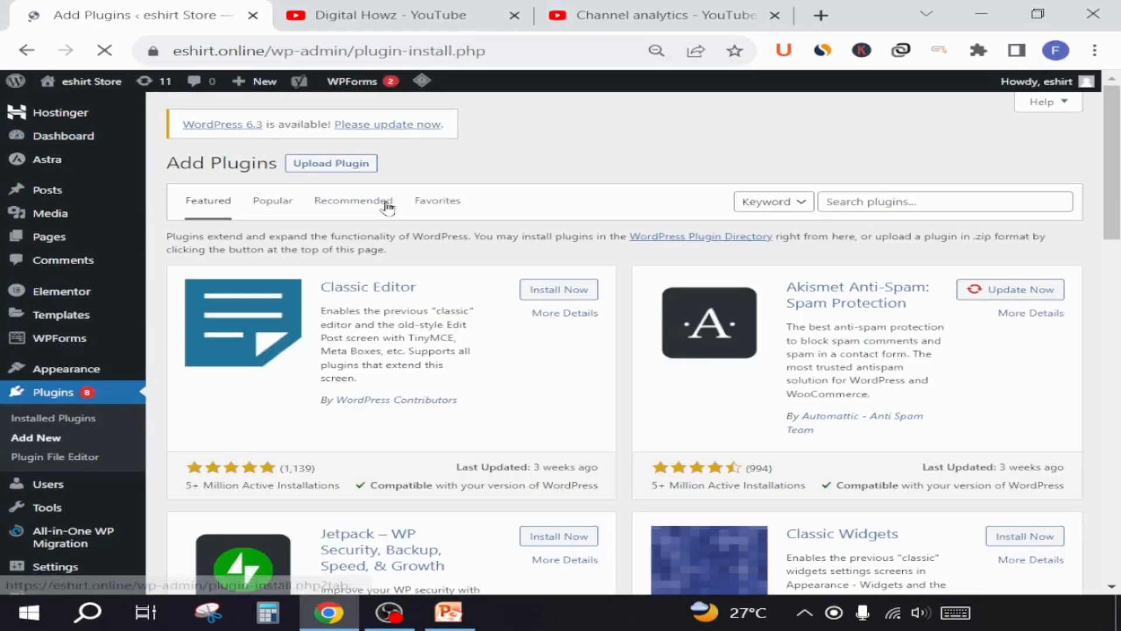
text(google site kit)
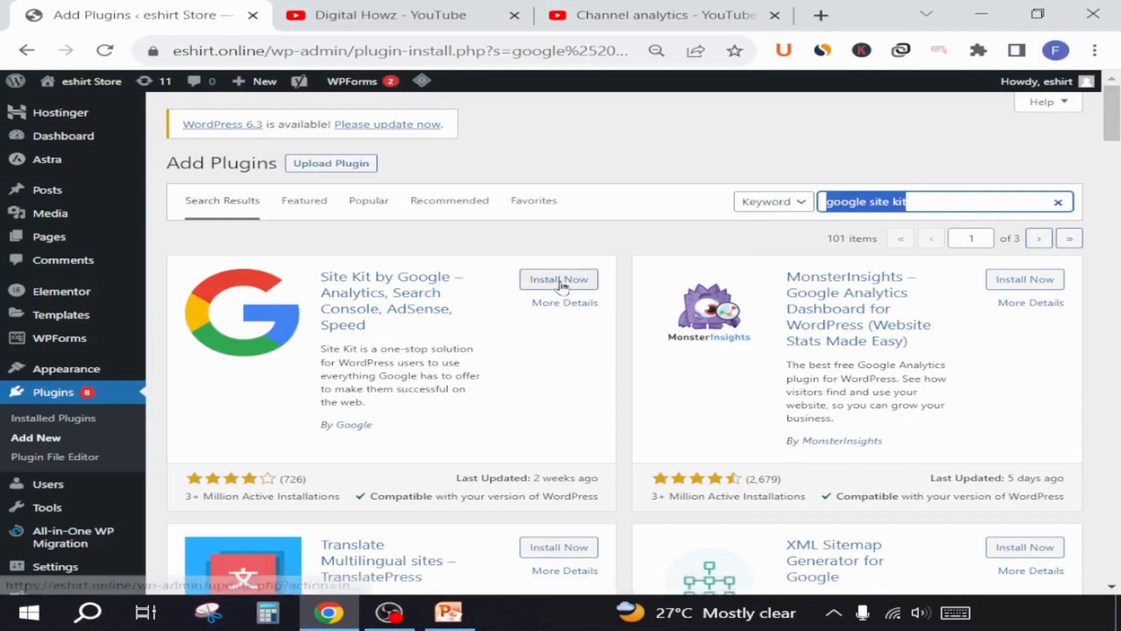
click(559, 279)
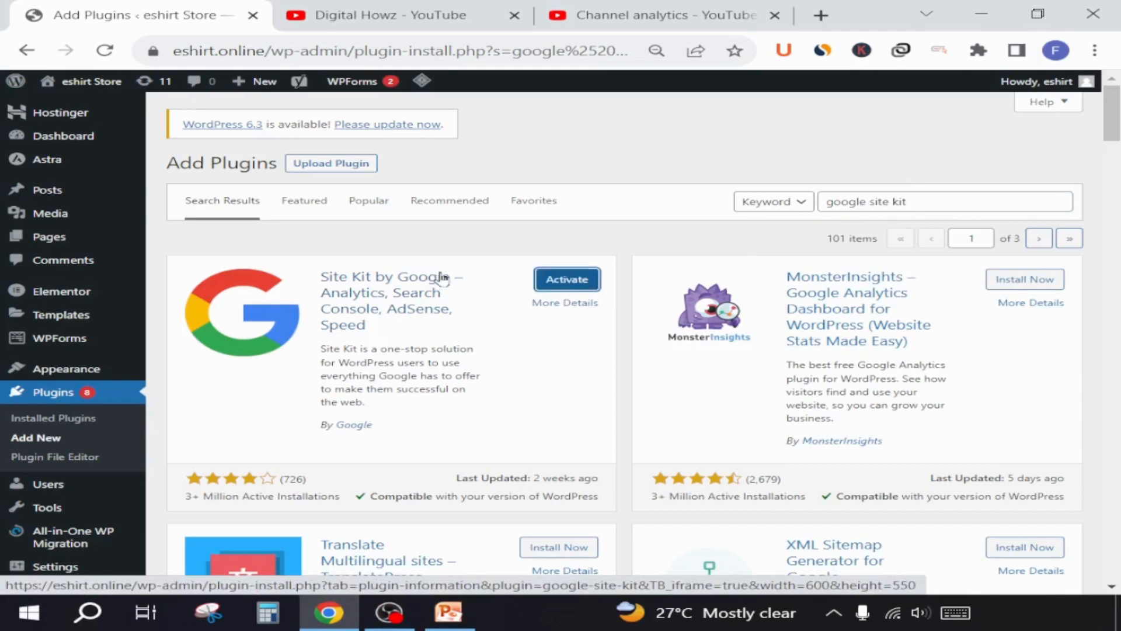
click(566, 279)
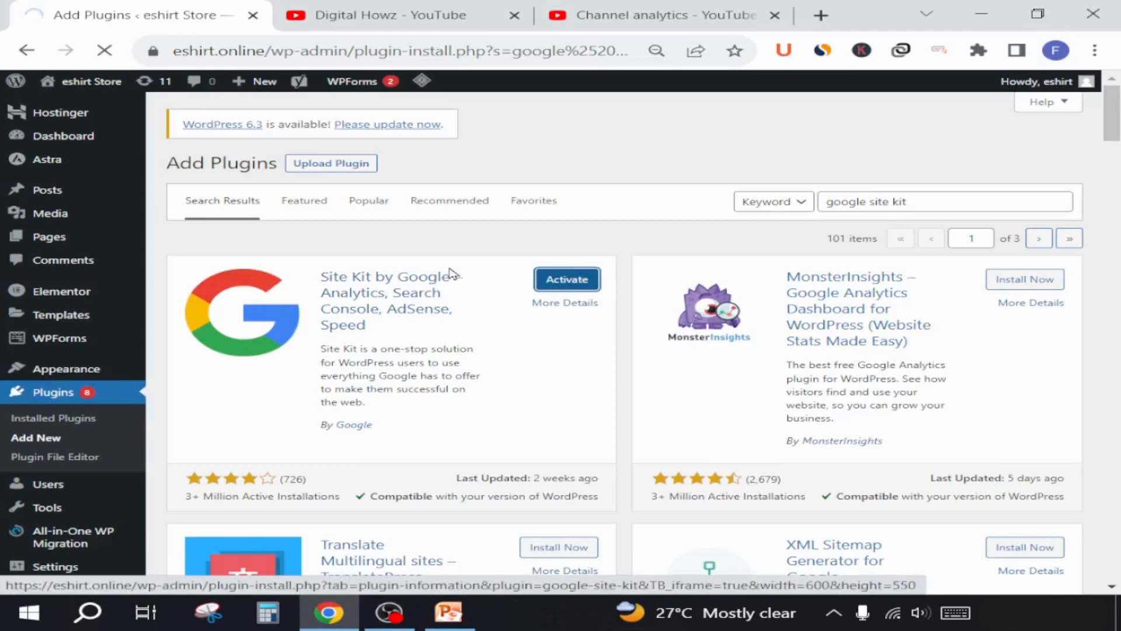
click(565, 279)
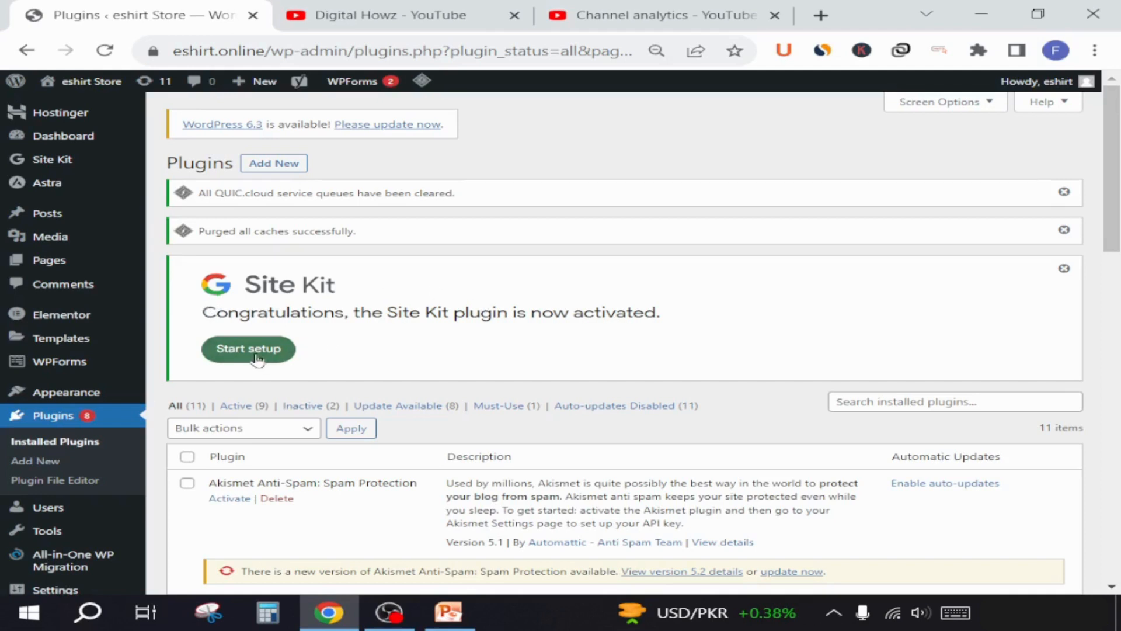
Start Site Kit setup with Analytics connection and anonymous usage sharing ticked, then begin Google sign-in
click(247, 349)
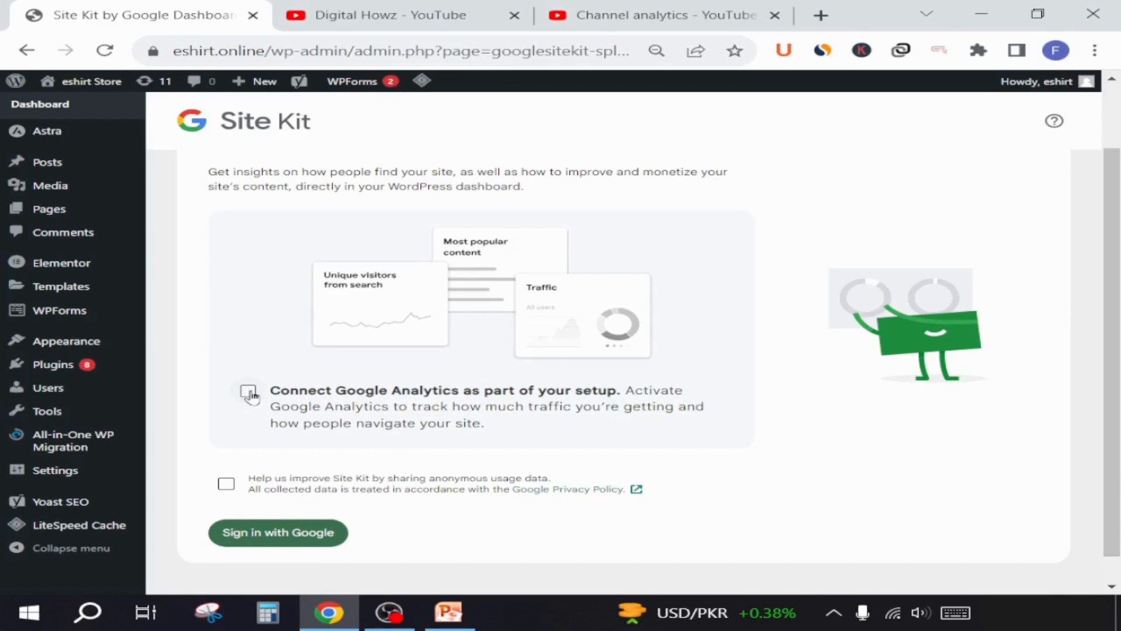
click(248, 390)
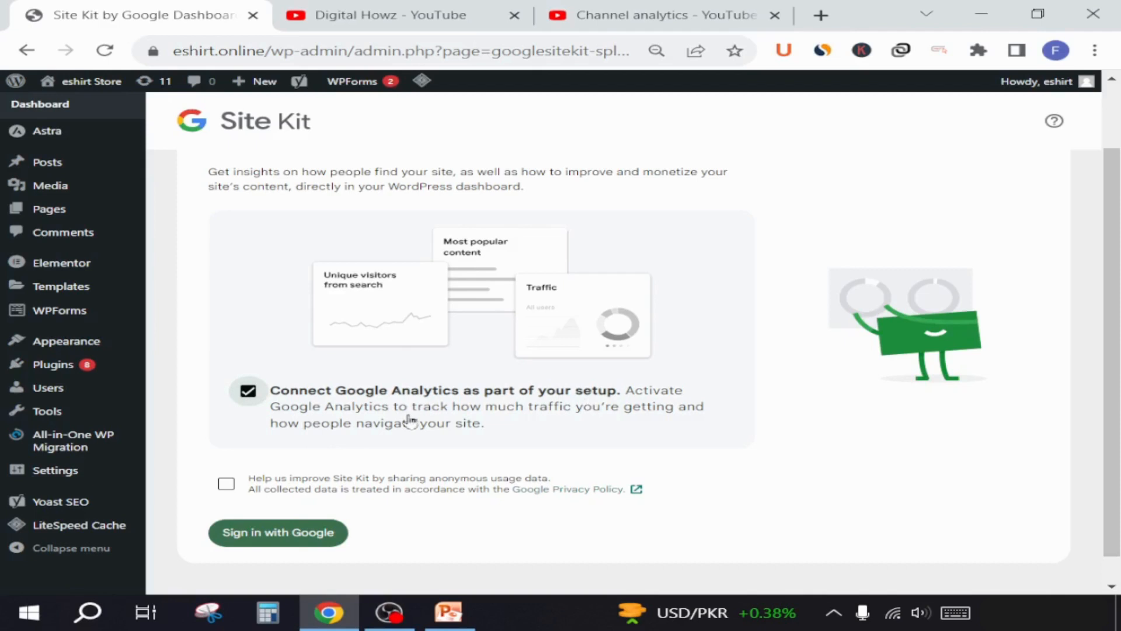
mouse_move(571, 418)
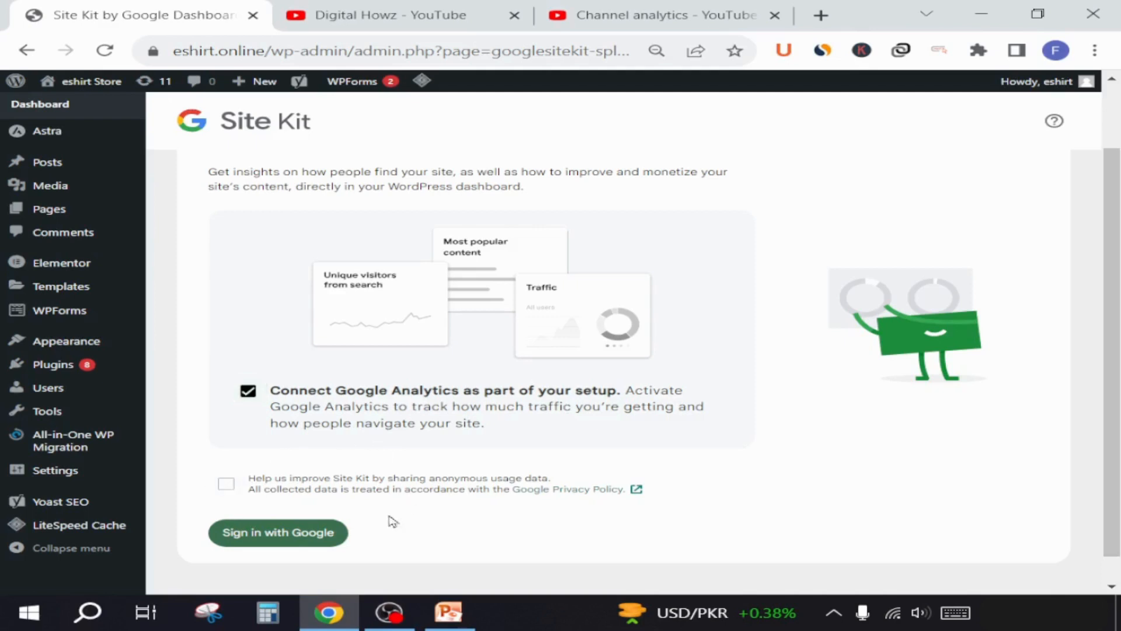
click(225, 483)
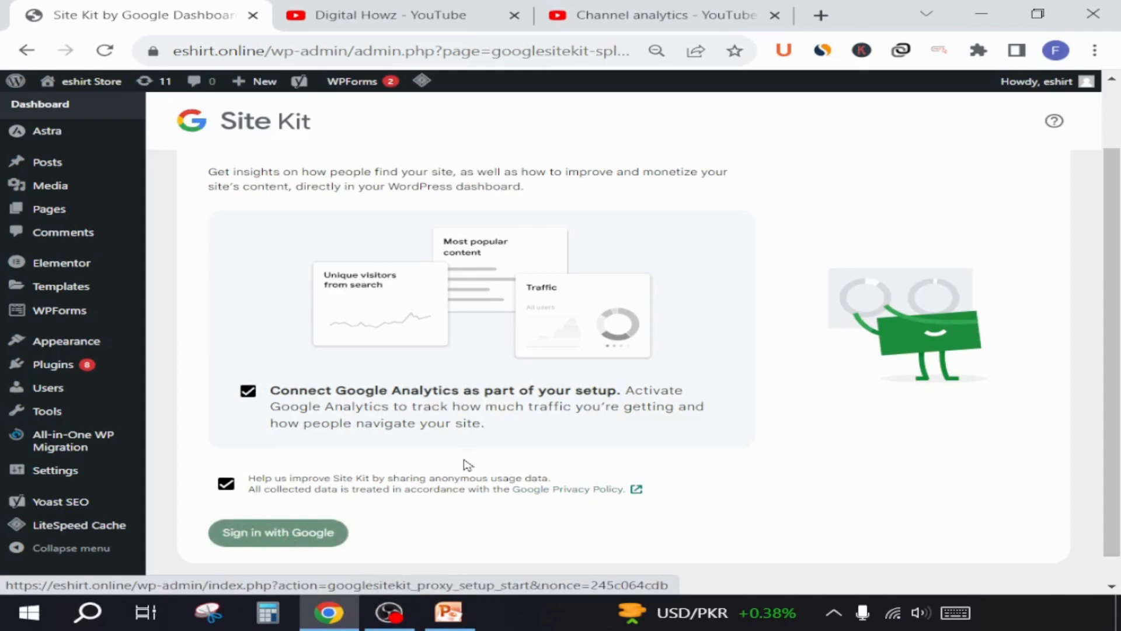
click(278, 532)
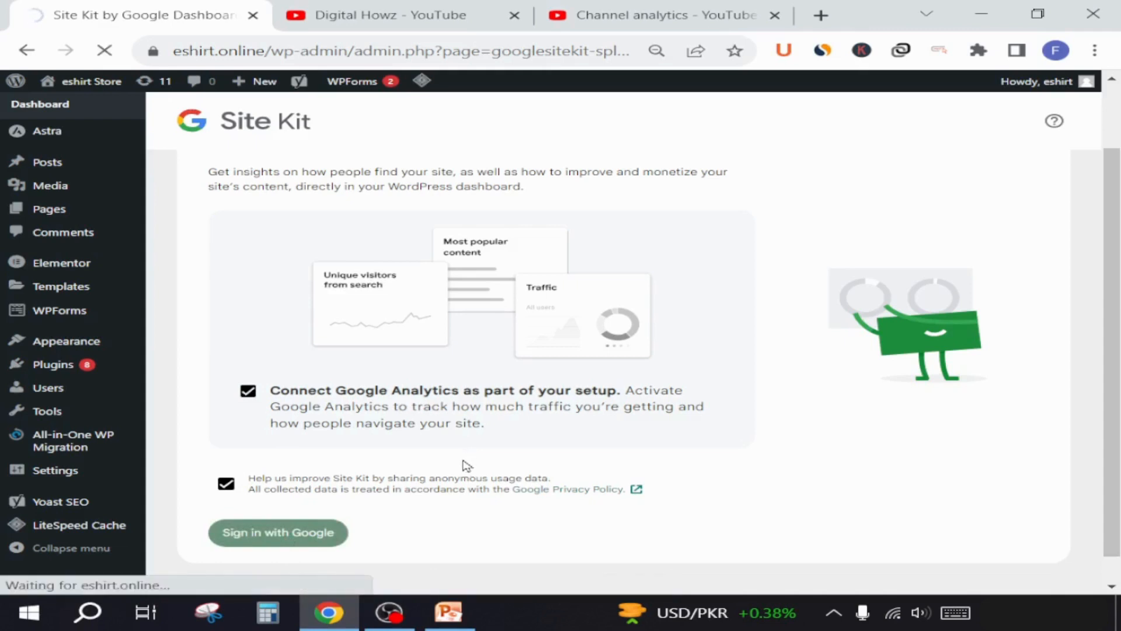
Sign in with the Google account, grant Site Kit access and verify site ownership
click(278, 532)
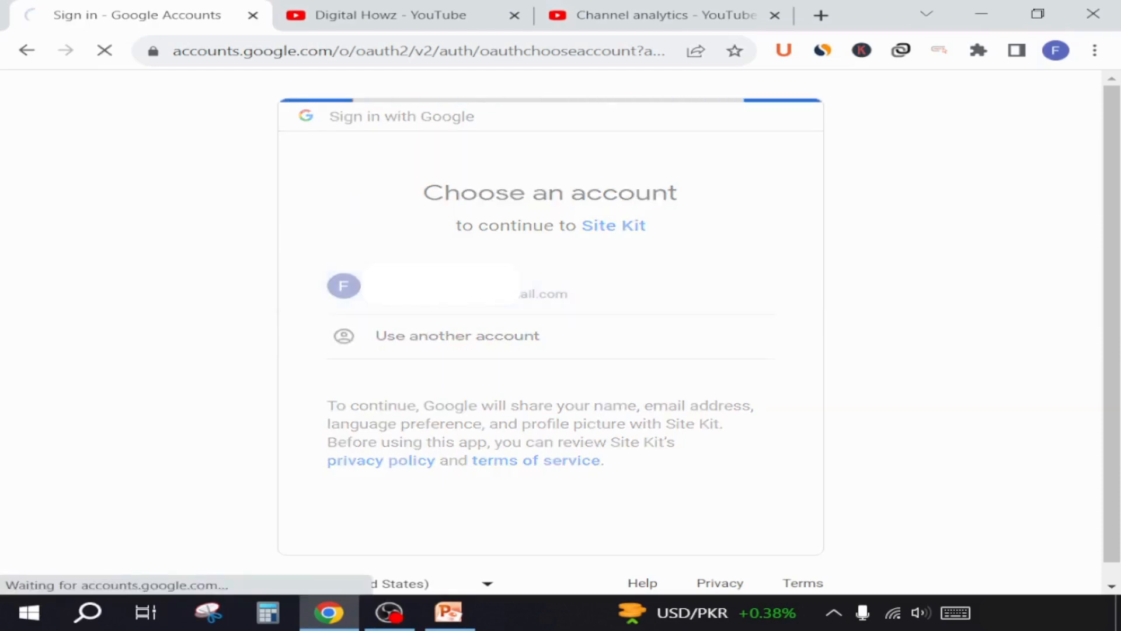
click(441, 285)
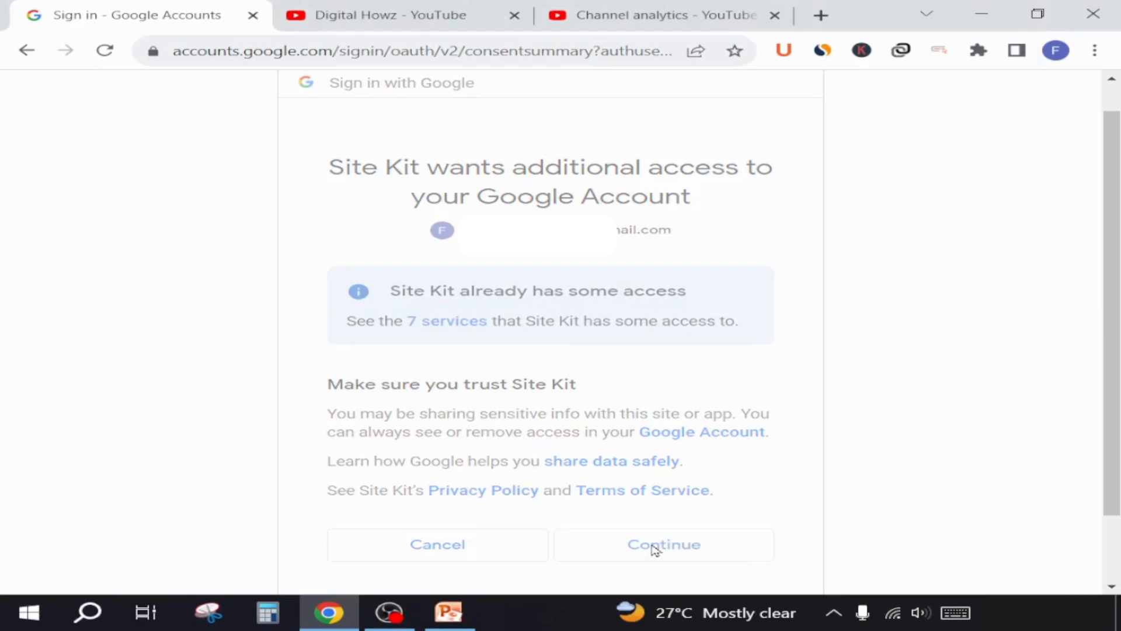
click(664, 545)
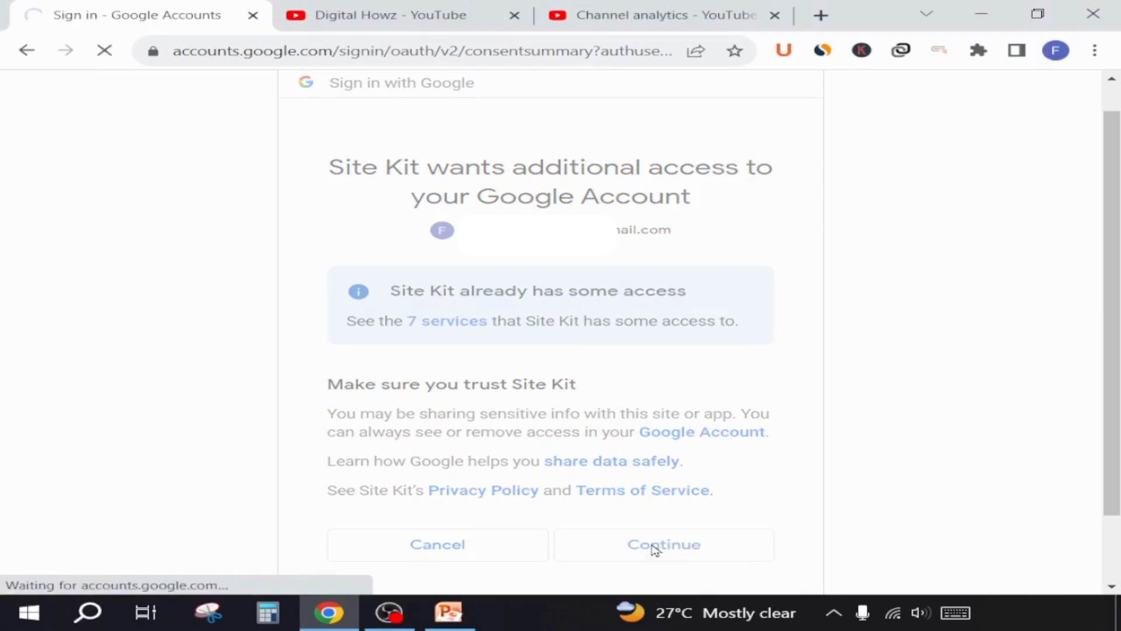
click(663, 545)
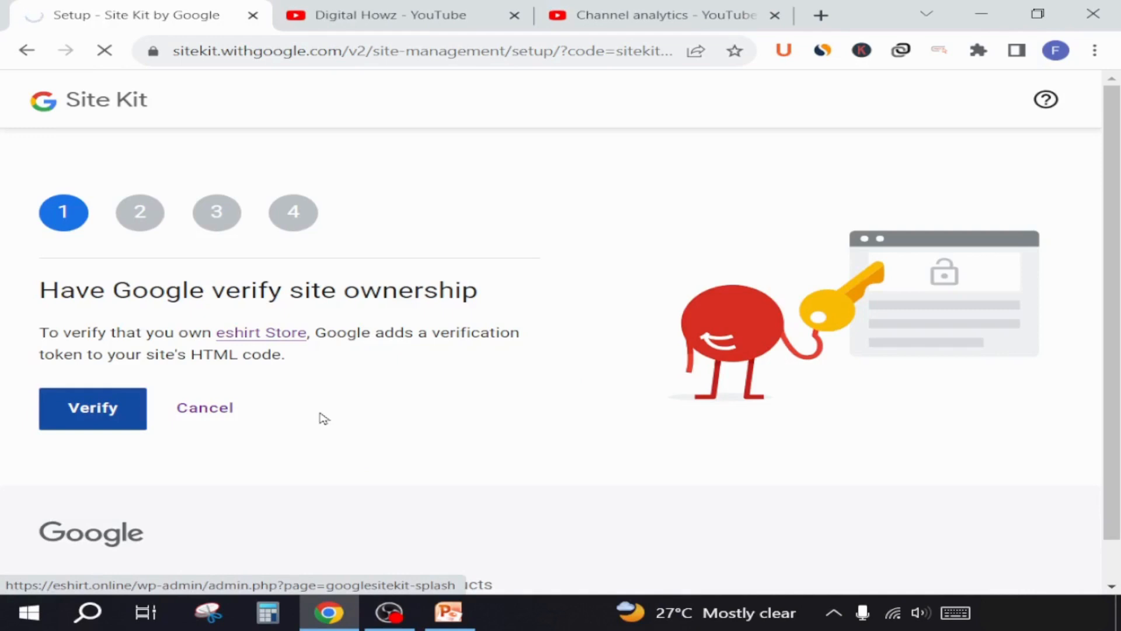
click(93, 407)
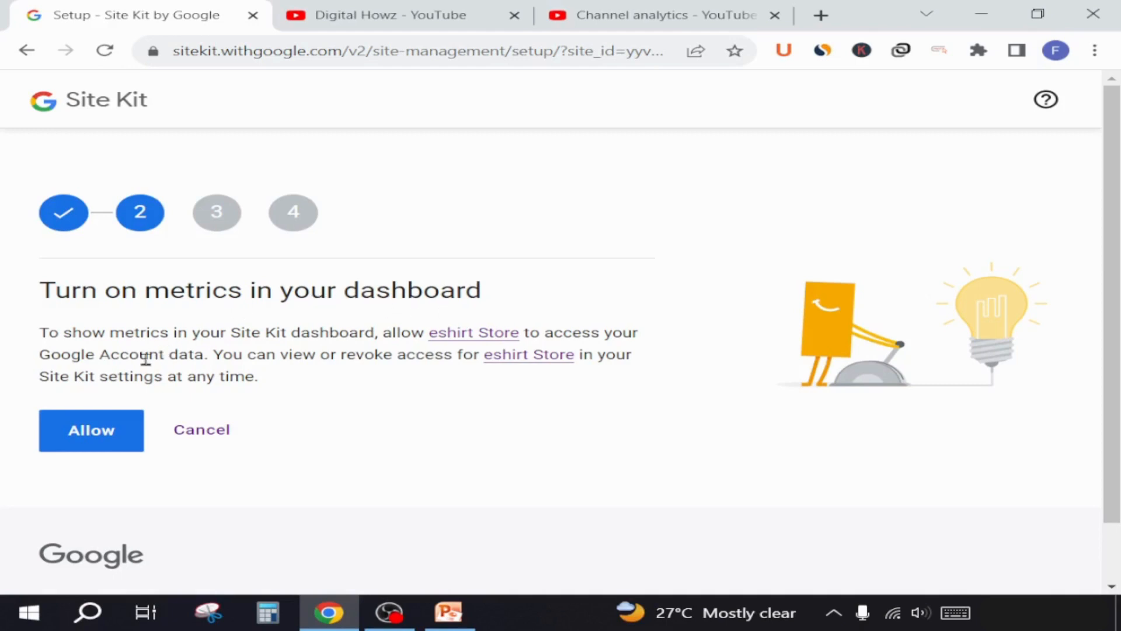
Turn on dashboard metrics, add the site to Search Console and continue to Analytics setup
click(91, 430)
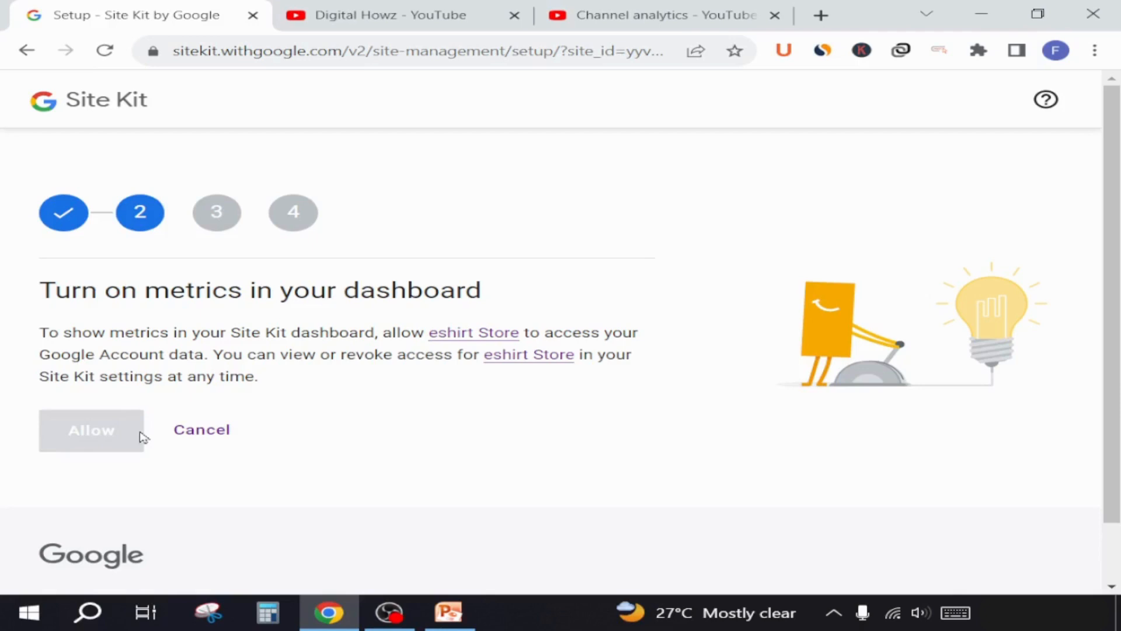
click(91, 429)
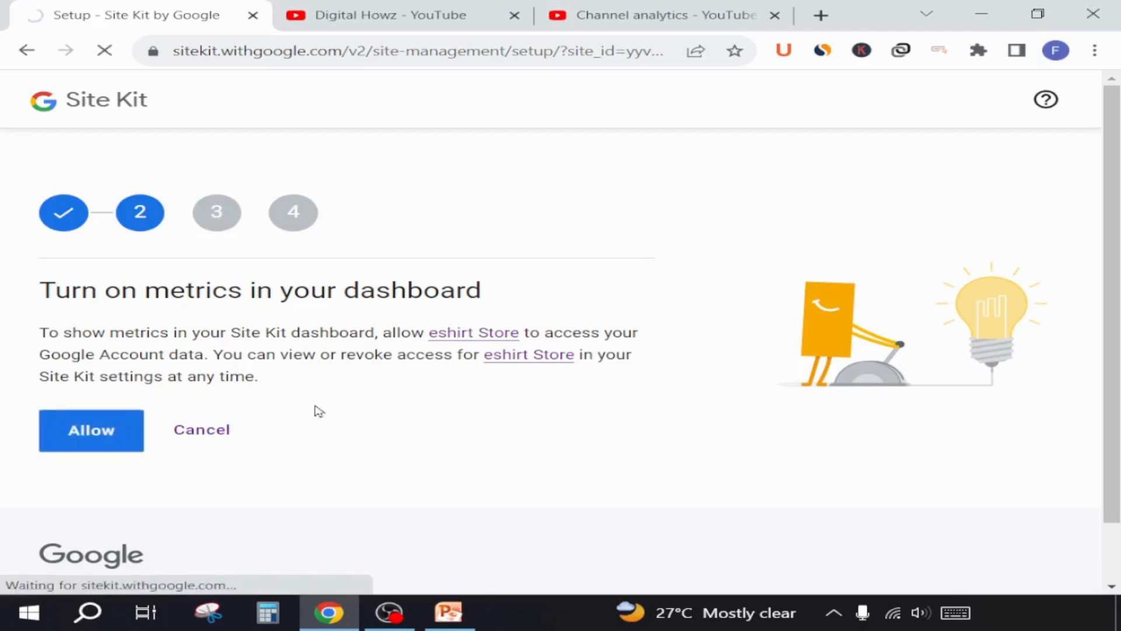
click(91, 430)
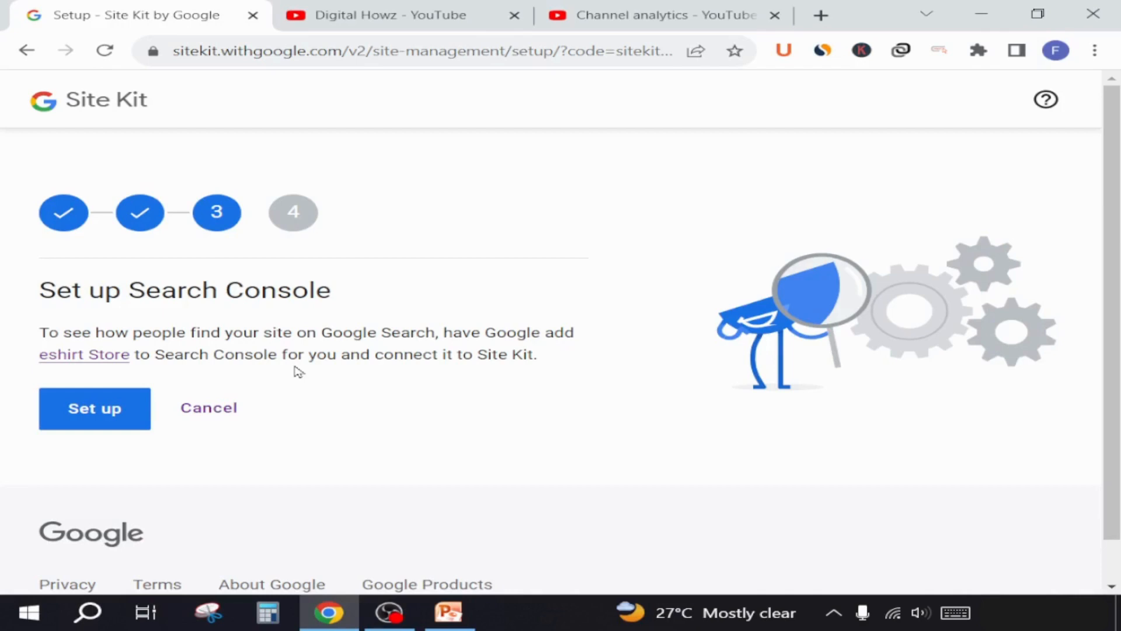
click(95, 409)
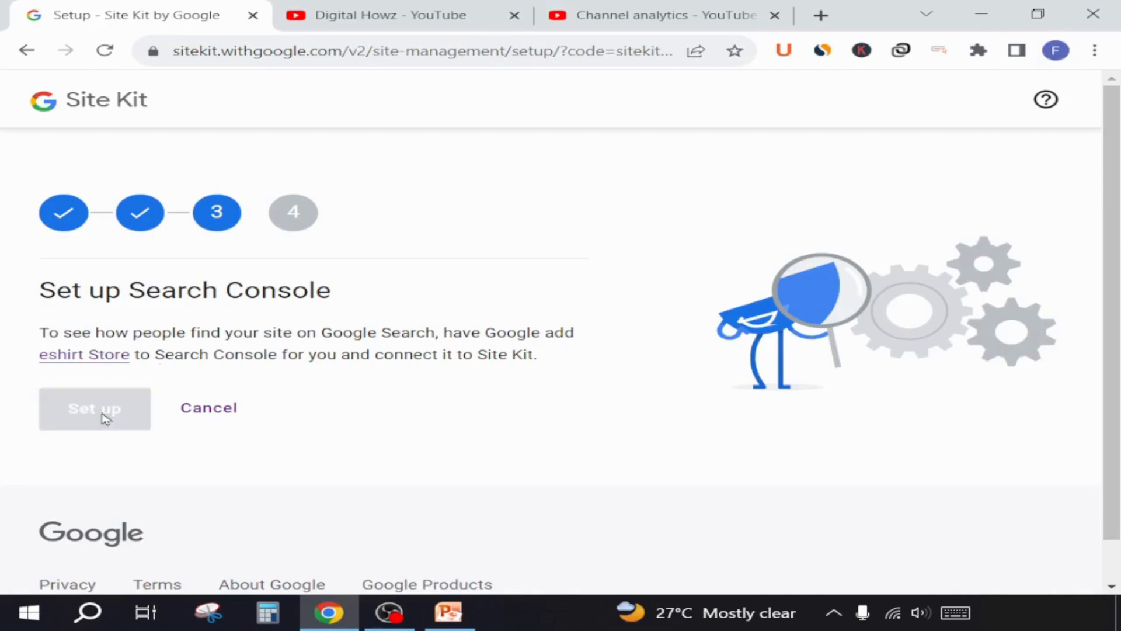
click(95, 408)
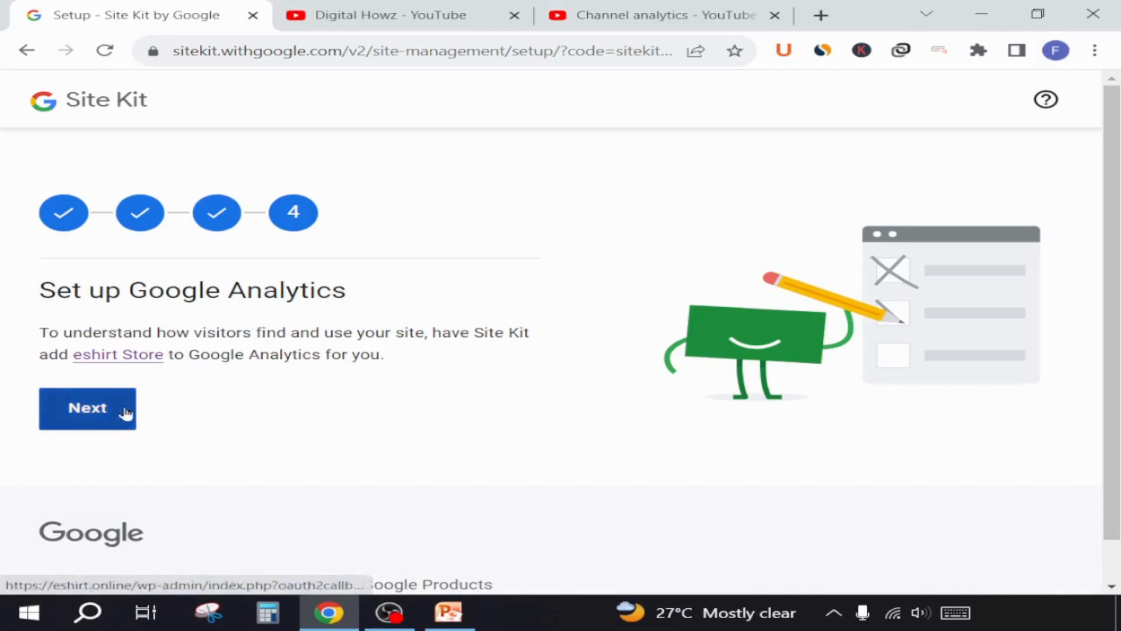
click(88, 407)
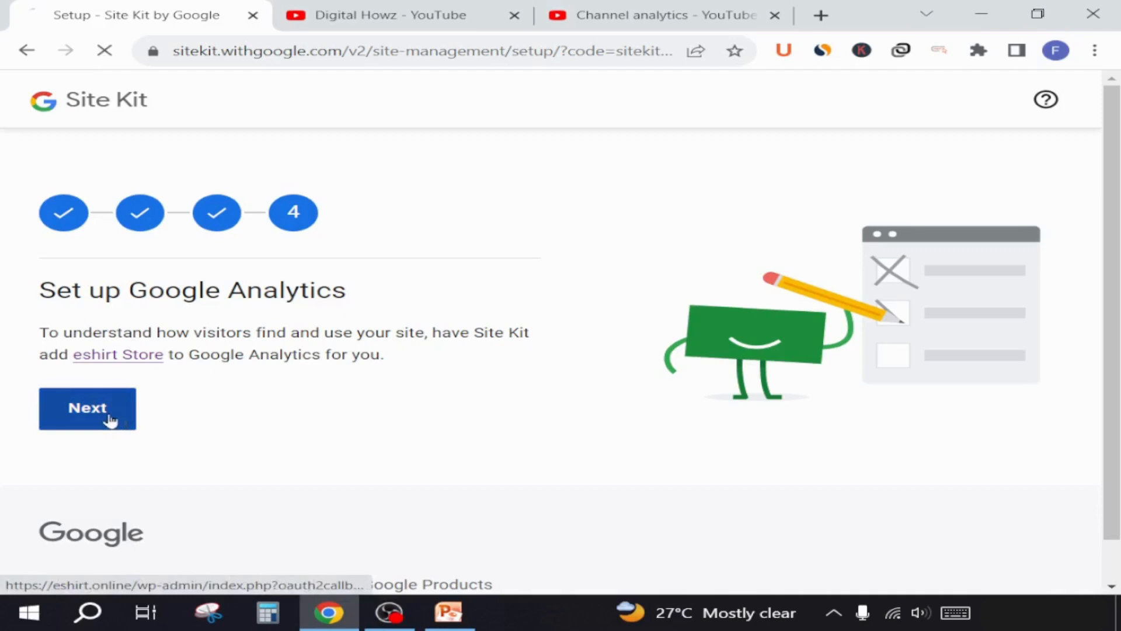
click(88, 408)
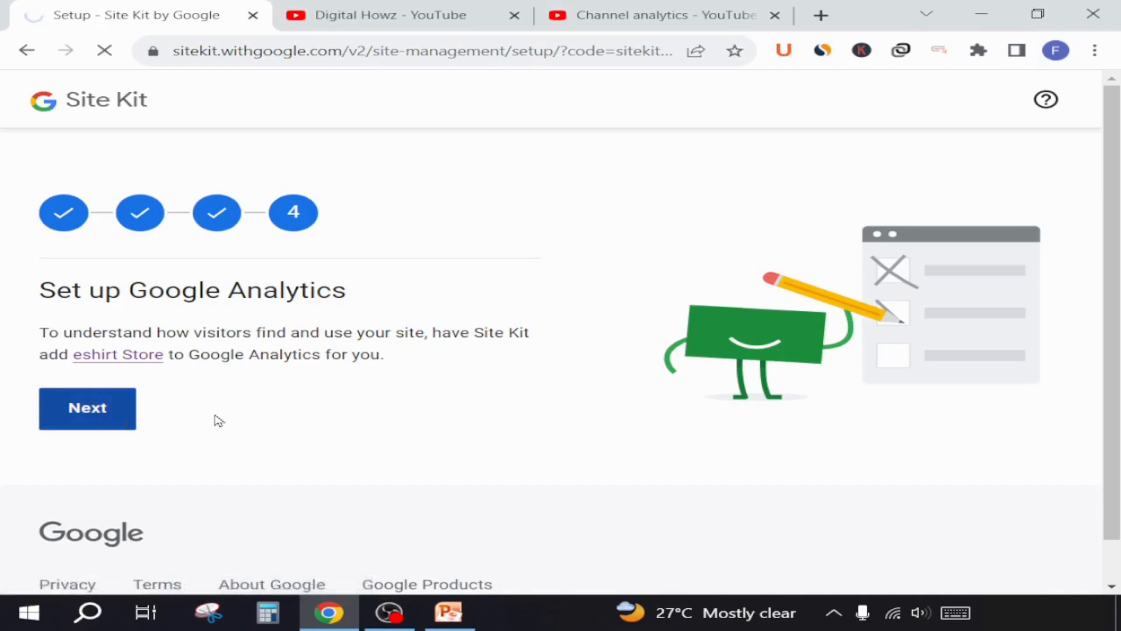
click(87, 408)
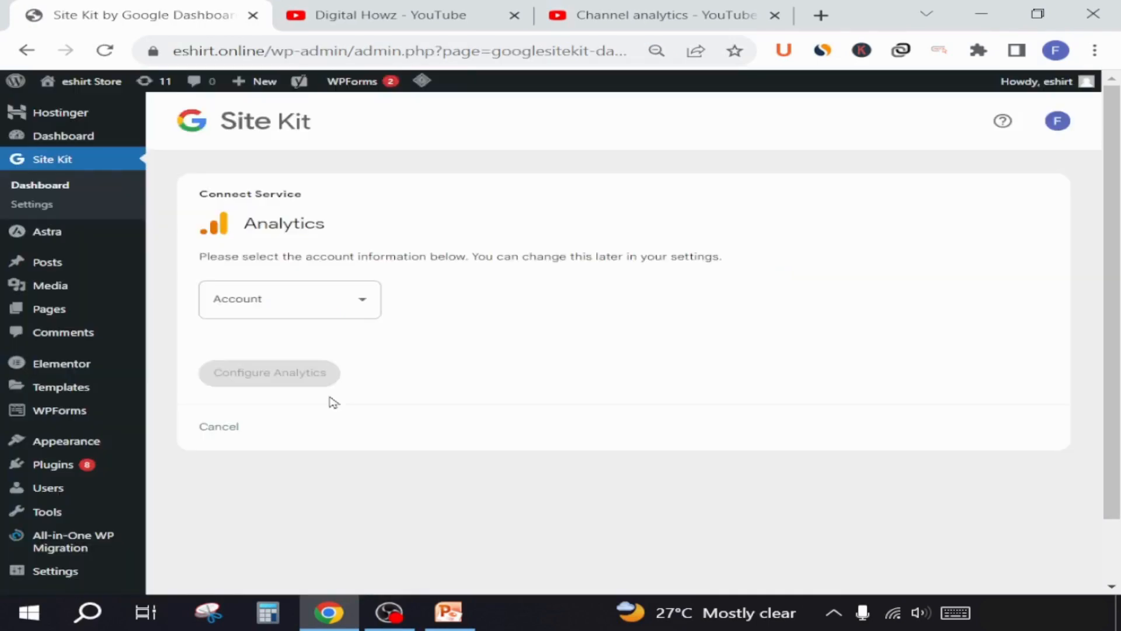
mouse_move(310, 325)
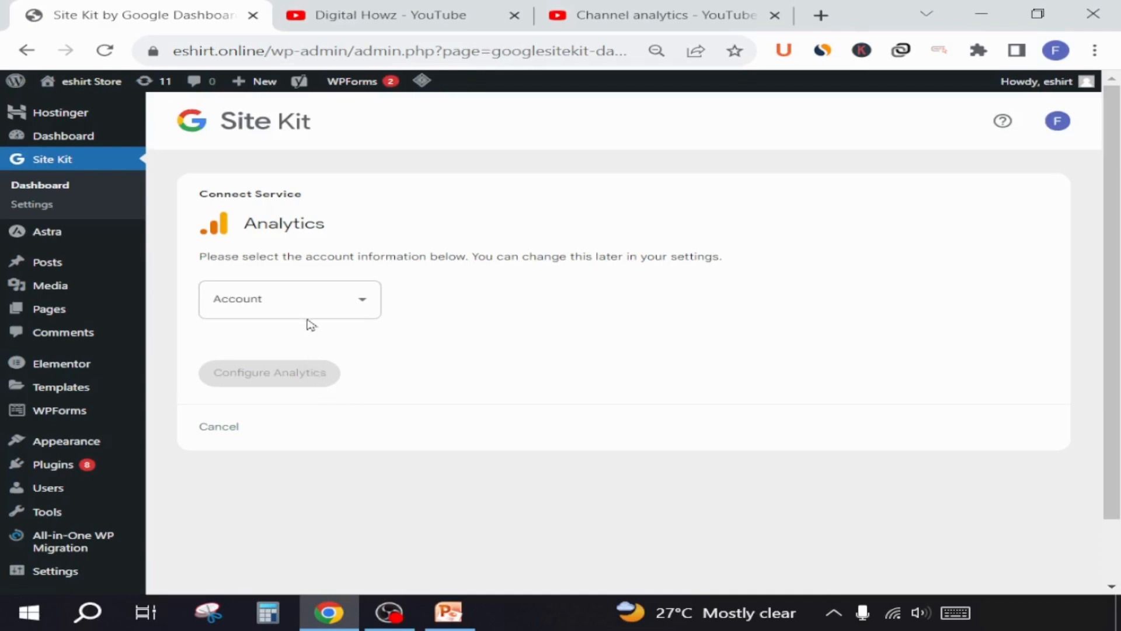
mouse_move(318, 306)
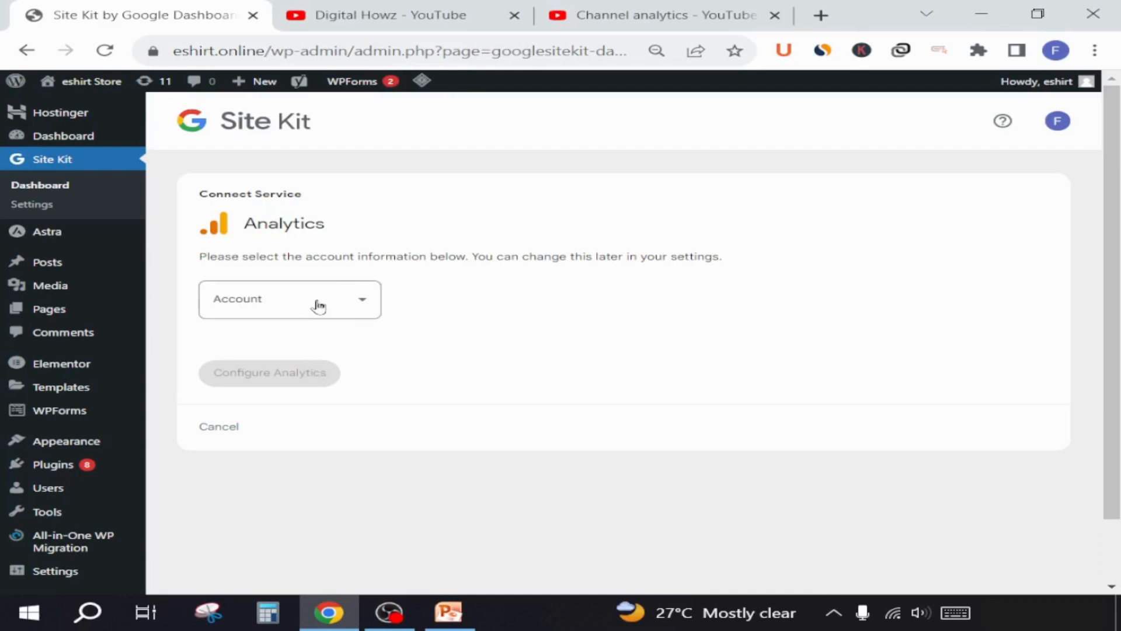
Create a new Analytics account for eshirt Store with property eshirt.online and approve Site Kit's access
click(290, 299)
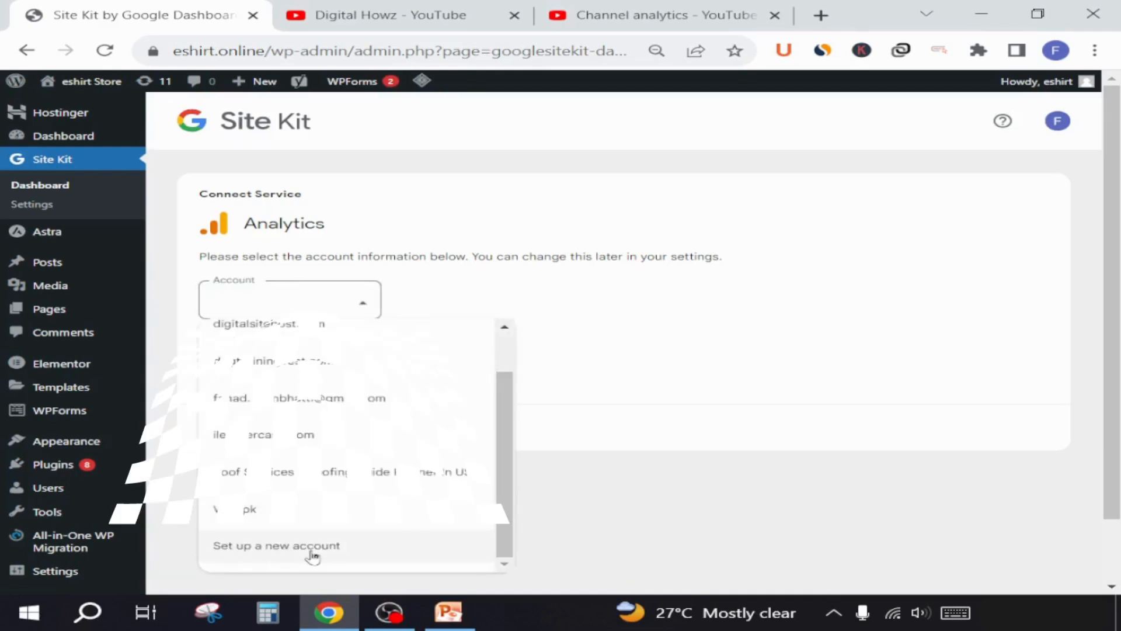
click(275, 546)
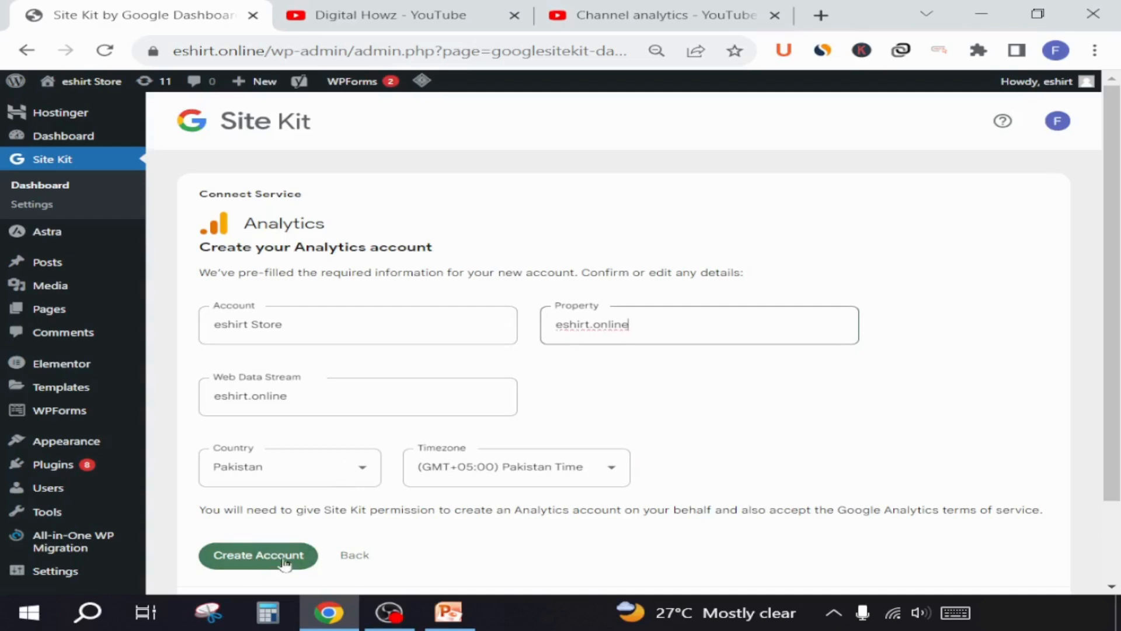
click(257, 554)
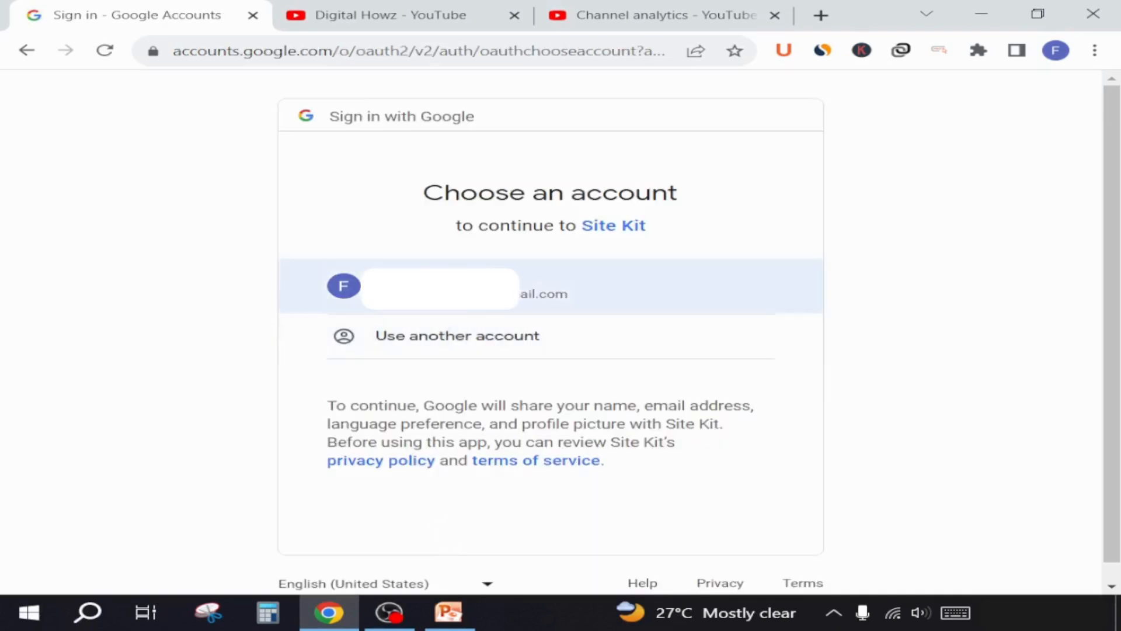
click(439, 286)
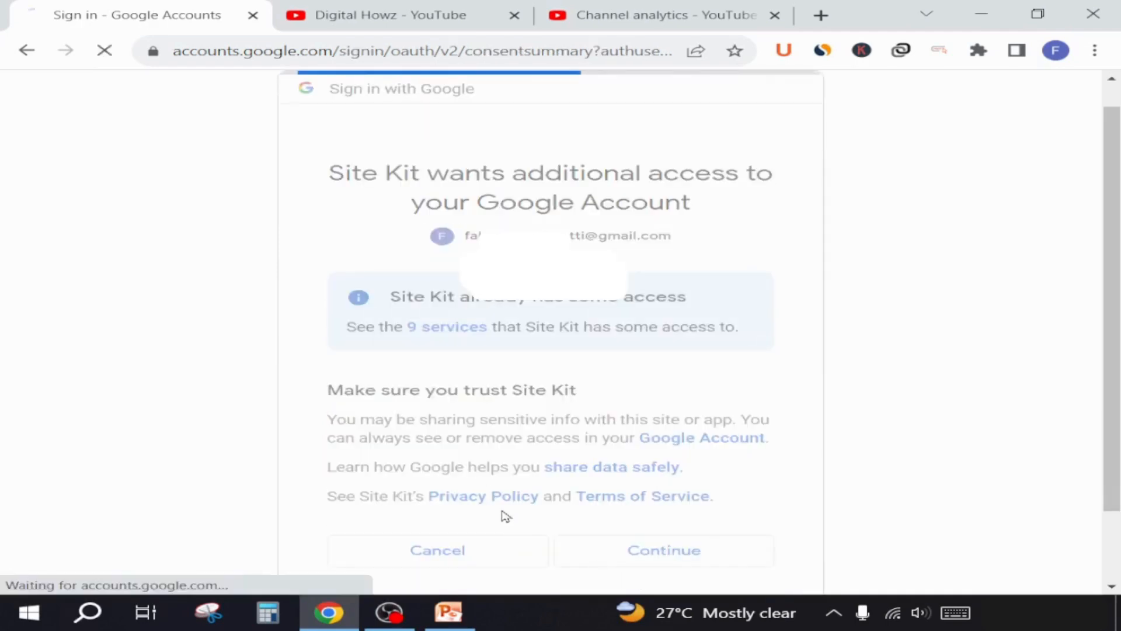
click(664, 550)
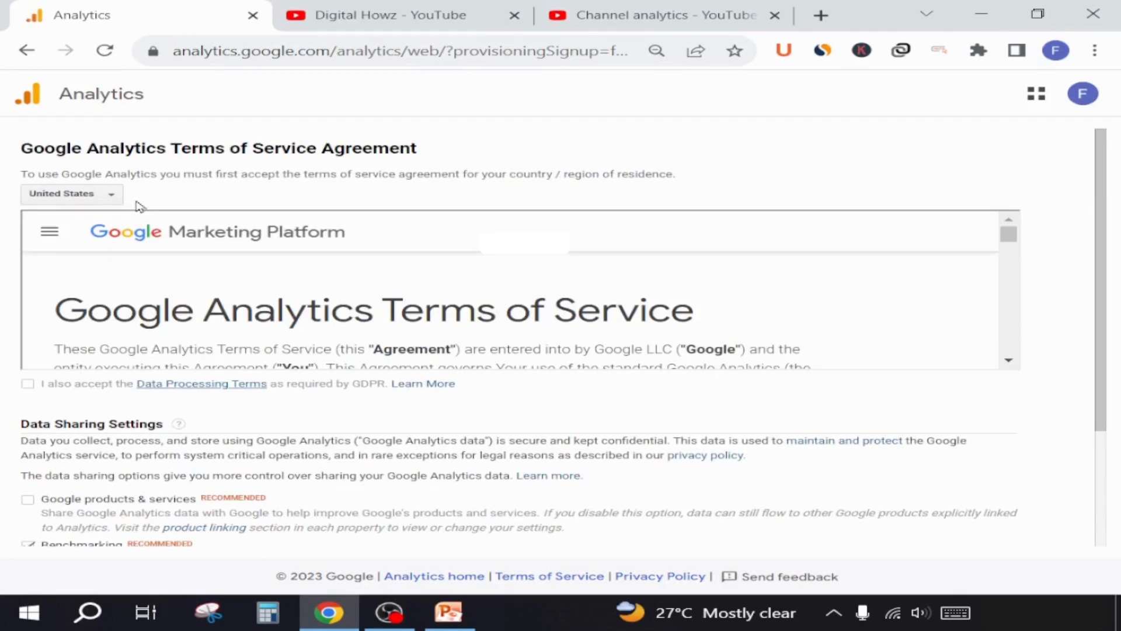
Accept the Analytics terms with country Pakistan and go to the Site Kit dashboard
click(71, 193)
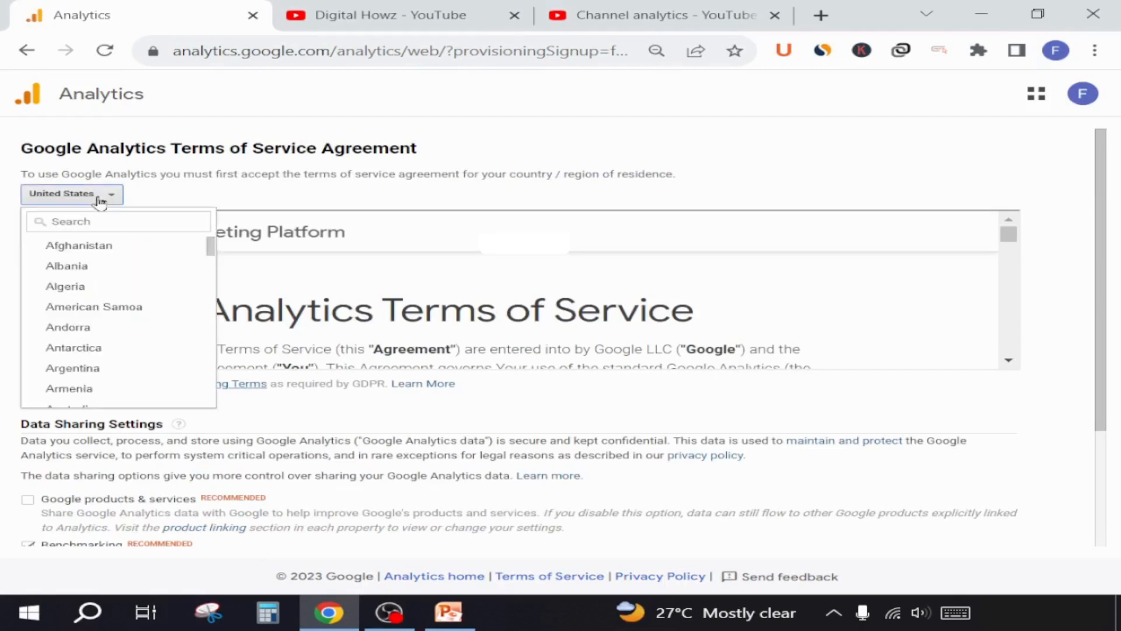
text(Pakistan)
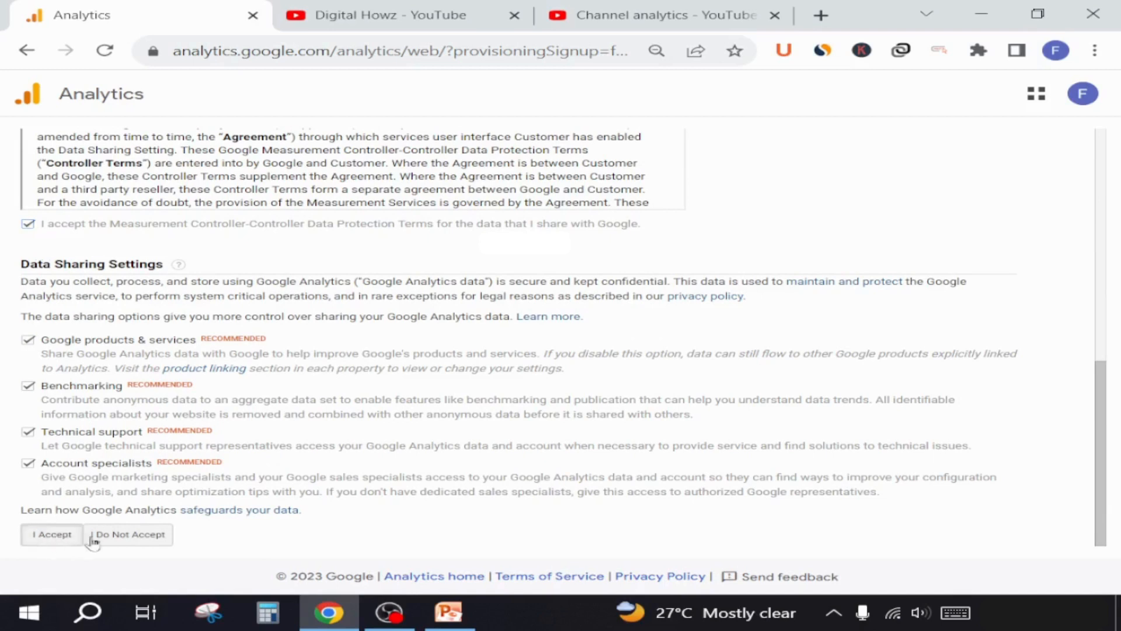
click(51, 534)
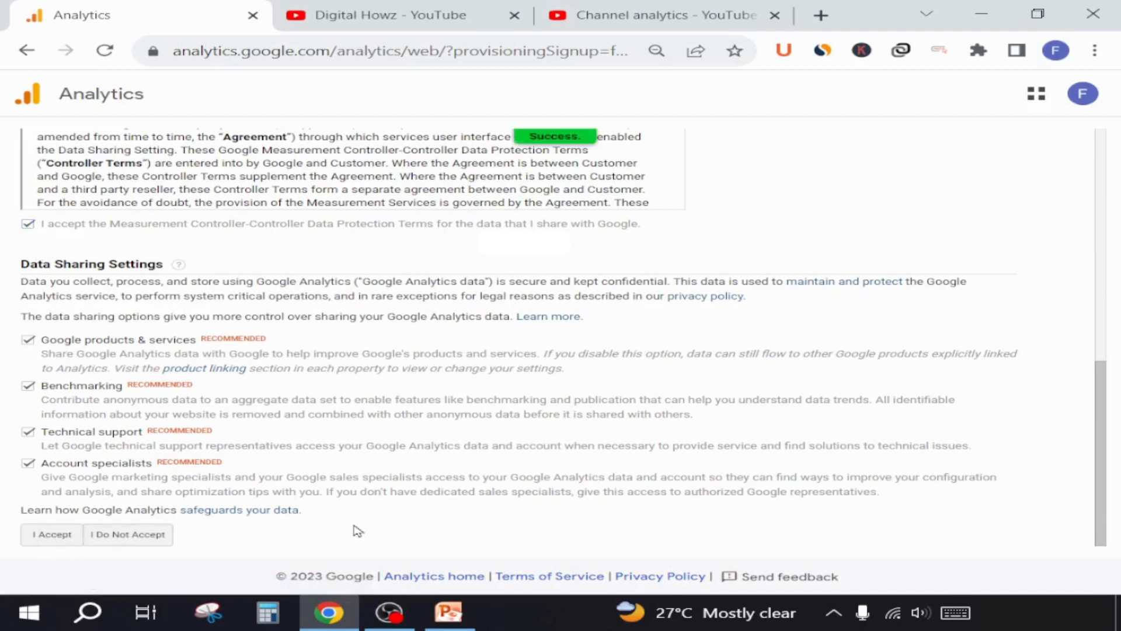
click(52, 533)
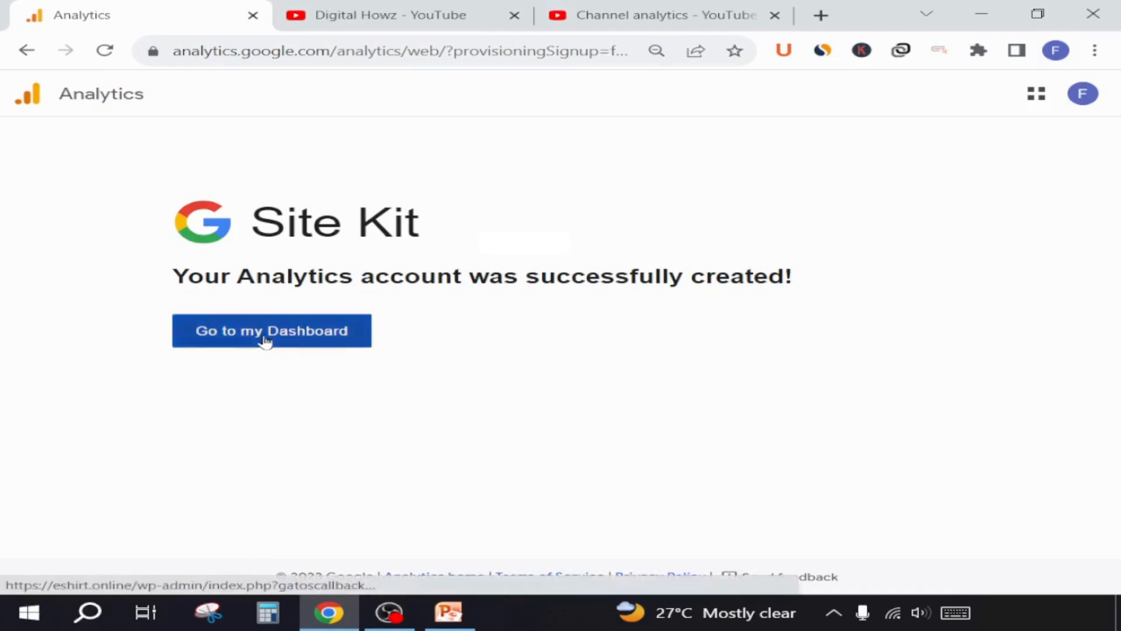
click(271, 331)
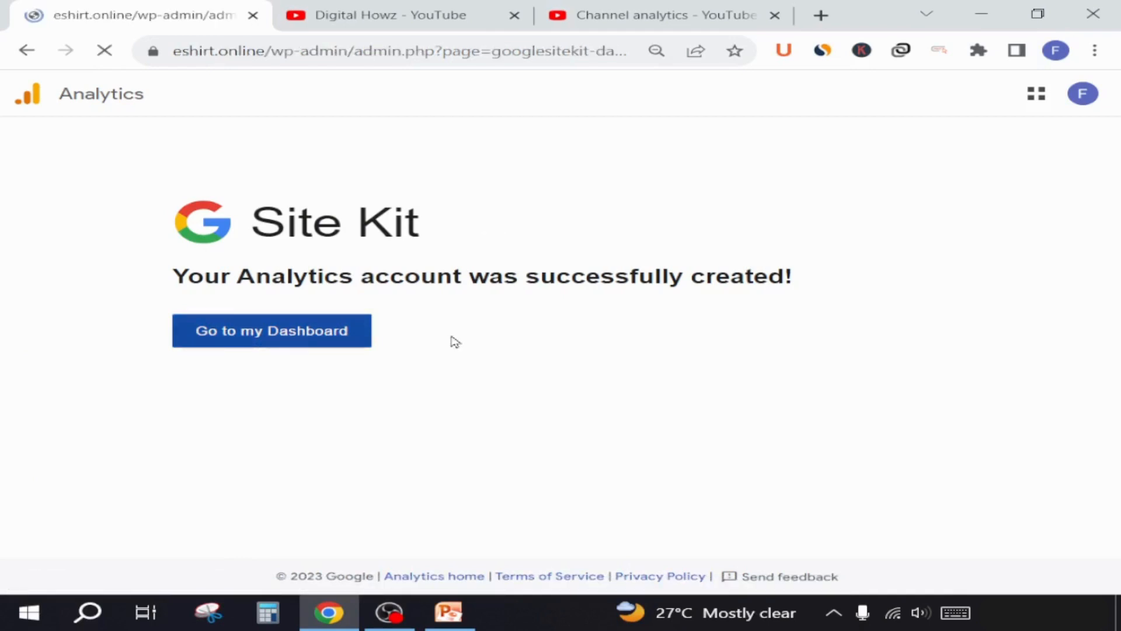
Review the Site Kit dashboard's Traffic section down to the Search traffic chart and its Search Console link
click(271, 330)
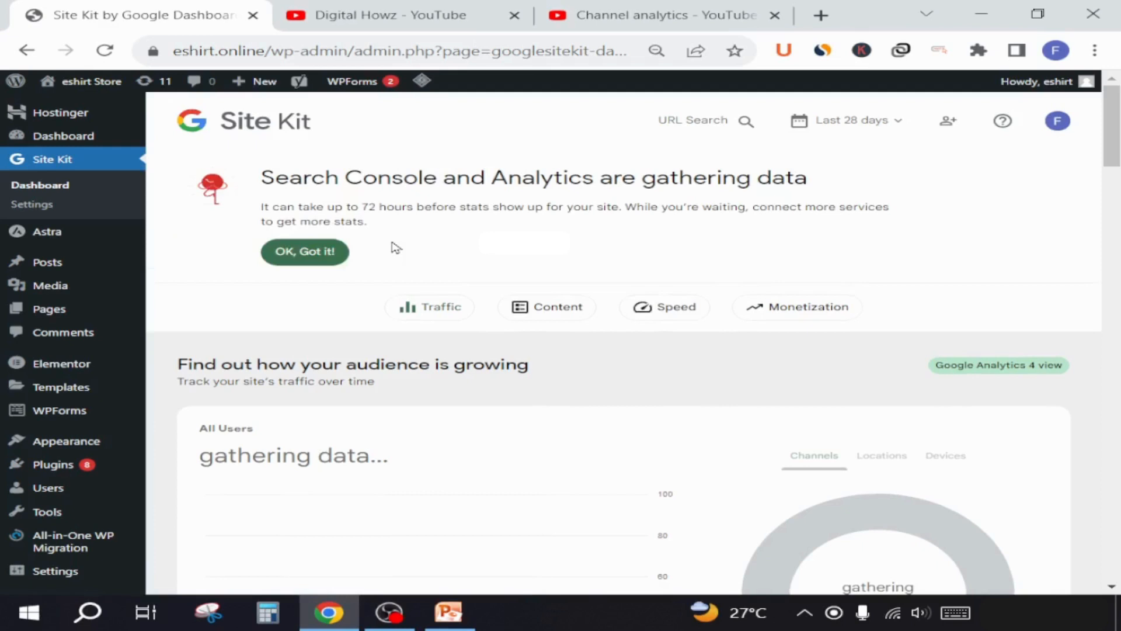
mouse_move(628, 244)
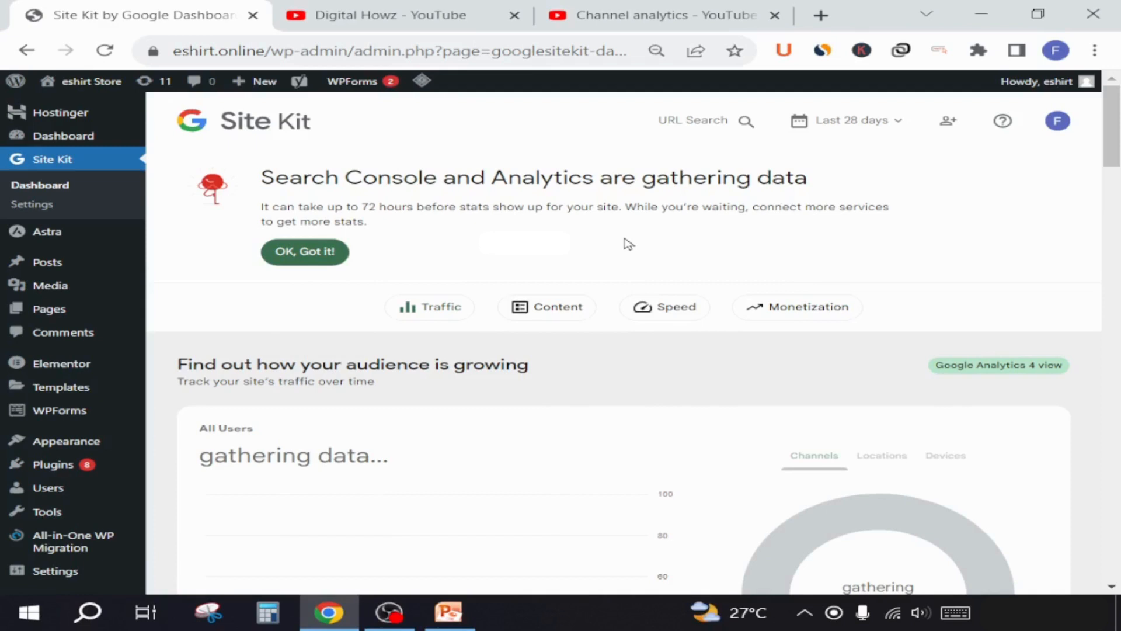
click(305, 252)
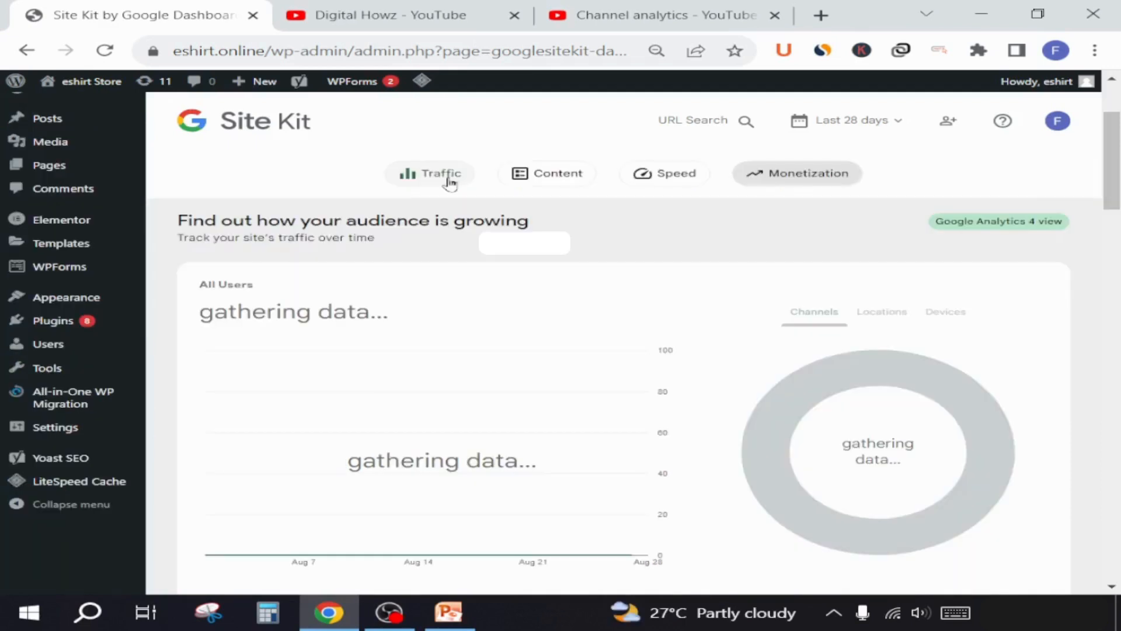
scroll(down, 3)
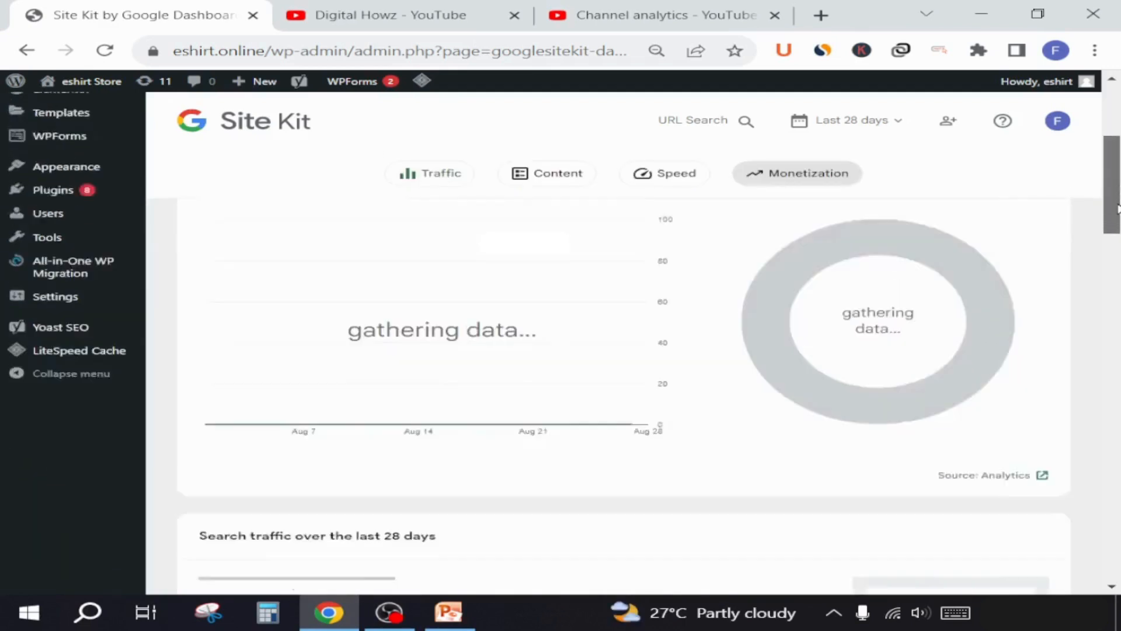
scroll(down, 3)
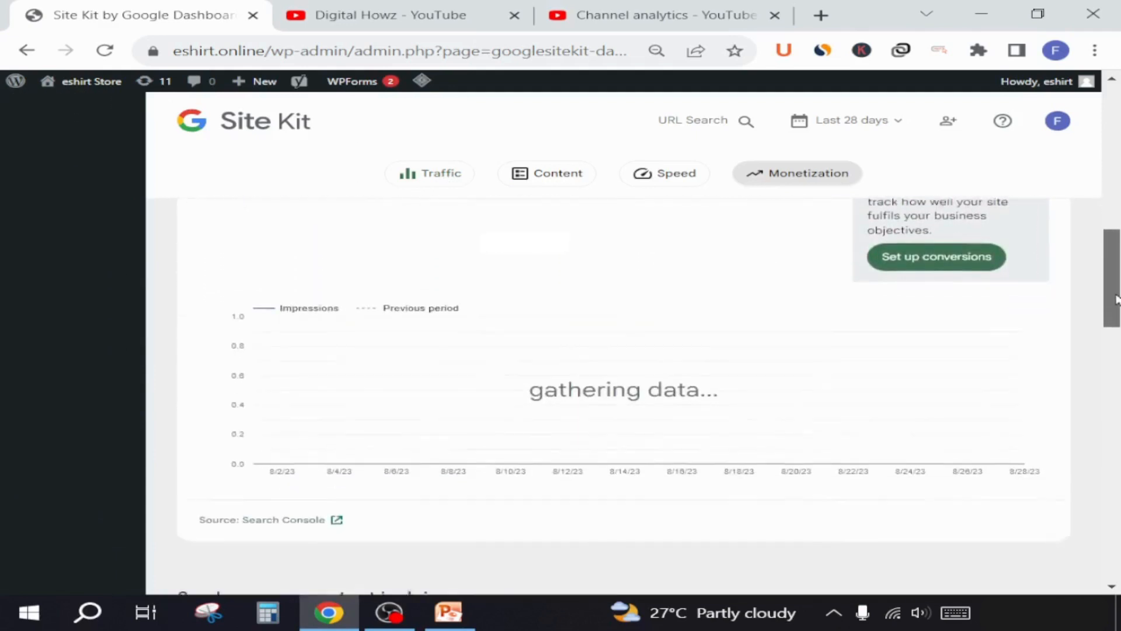
scroll(down, 3)
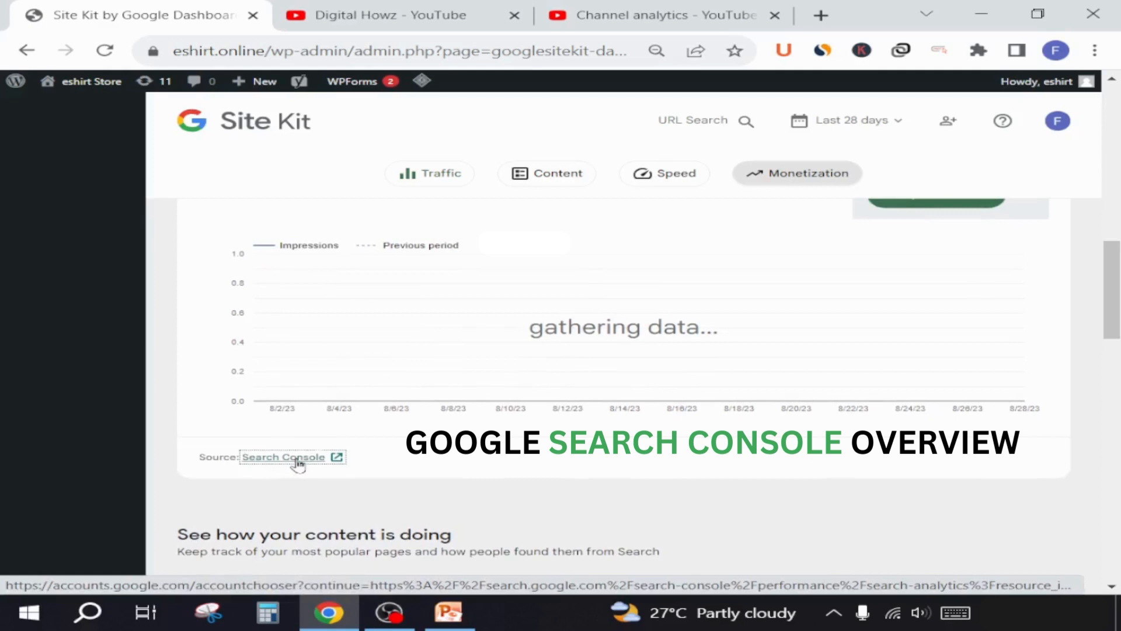
View Search Console's Performance report for eshirt.online in a new tab, down to the Queries table
right_click(282, 457)
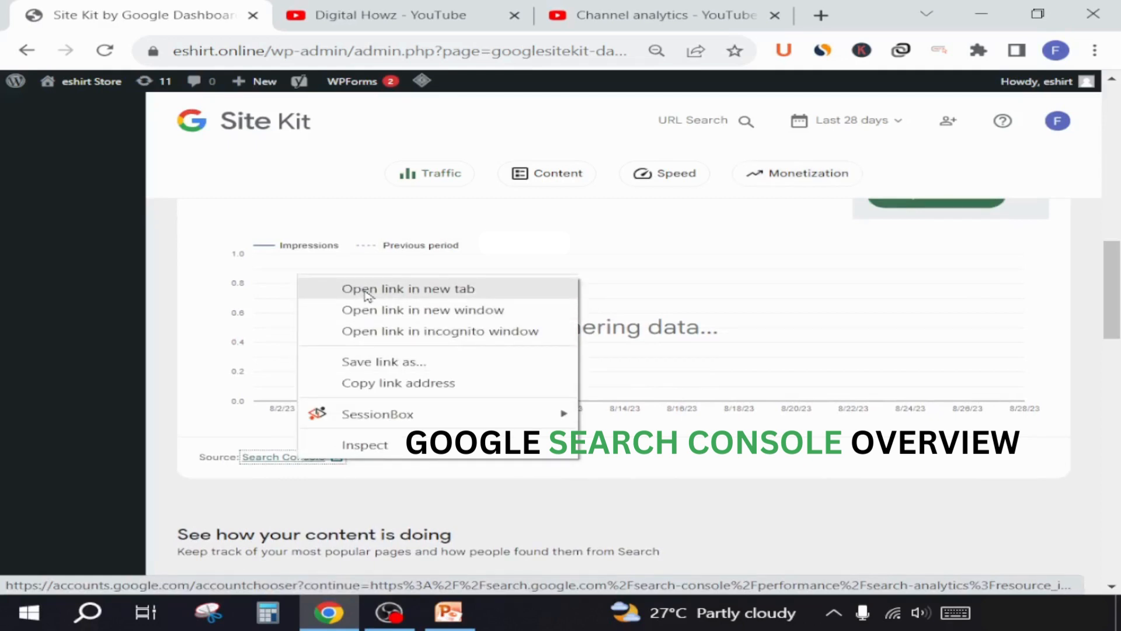
click(406, 288)
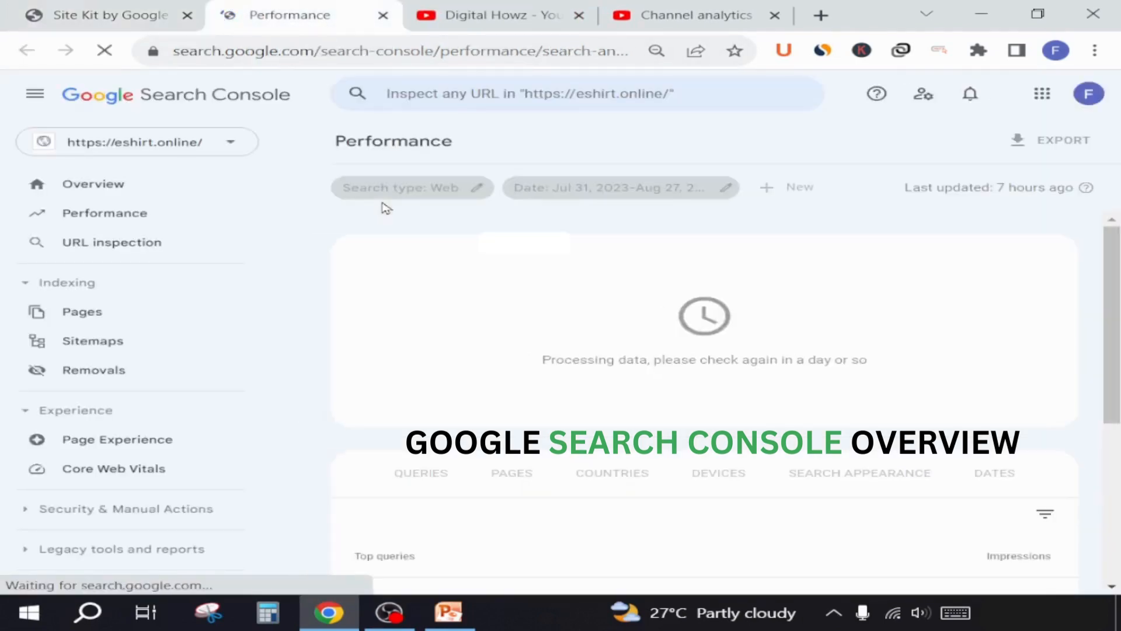
click(92, 184)
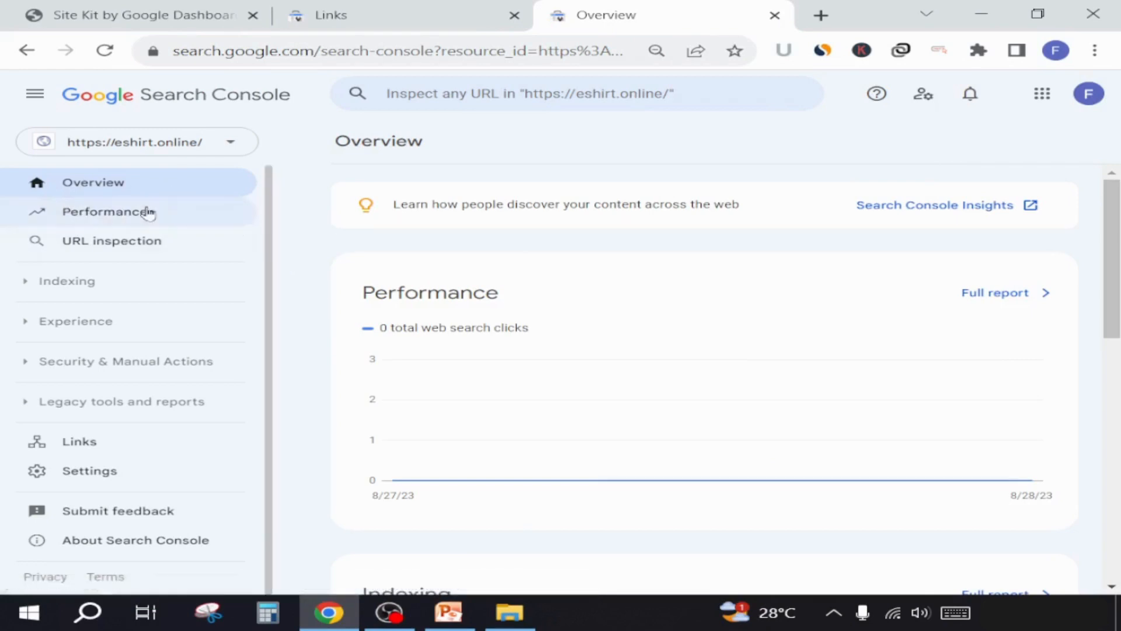
click(104, 212)
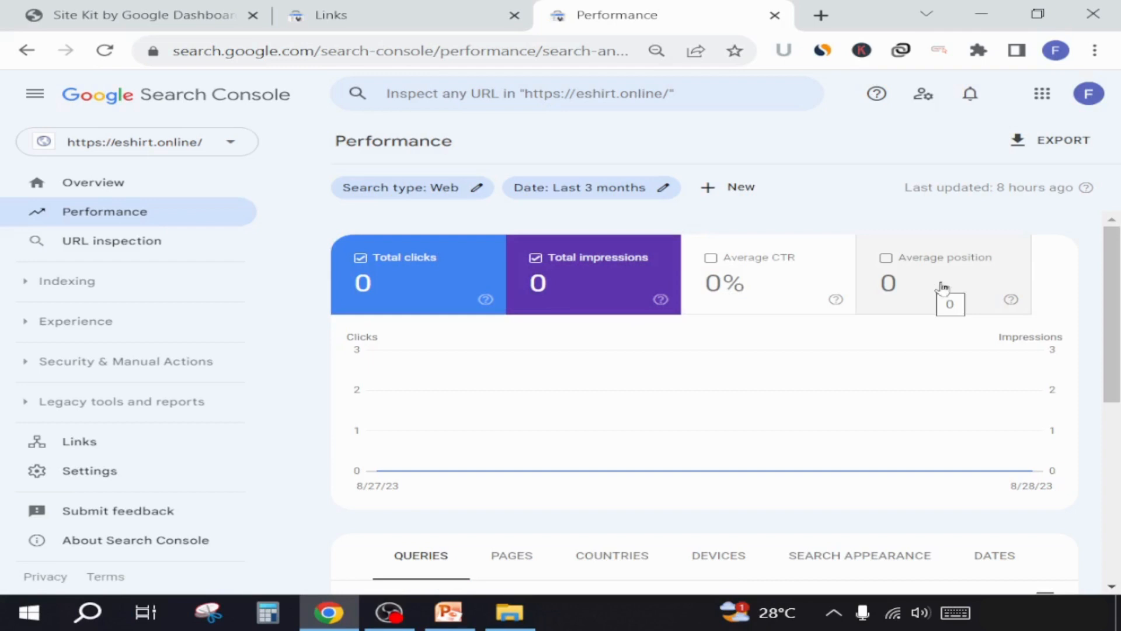
scroll(down, 3)
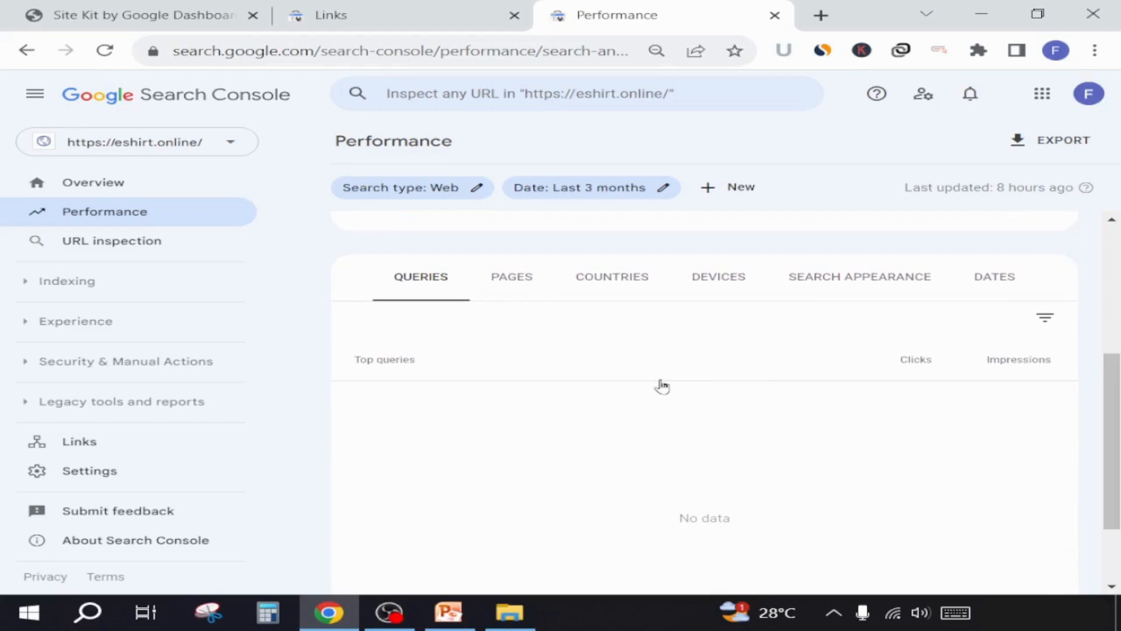
mouse_move(519, 298)
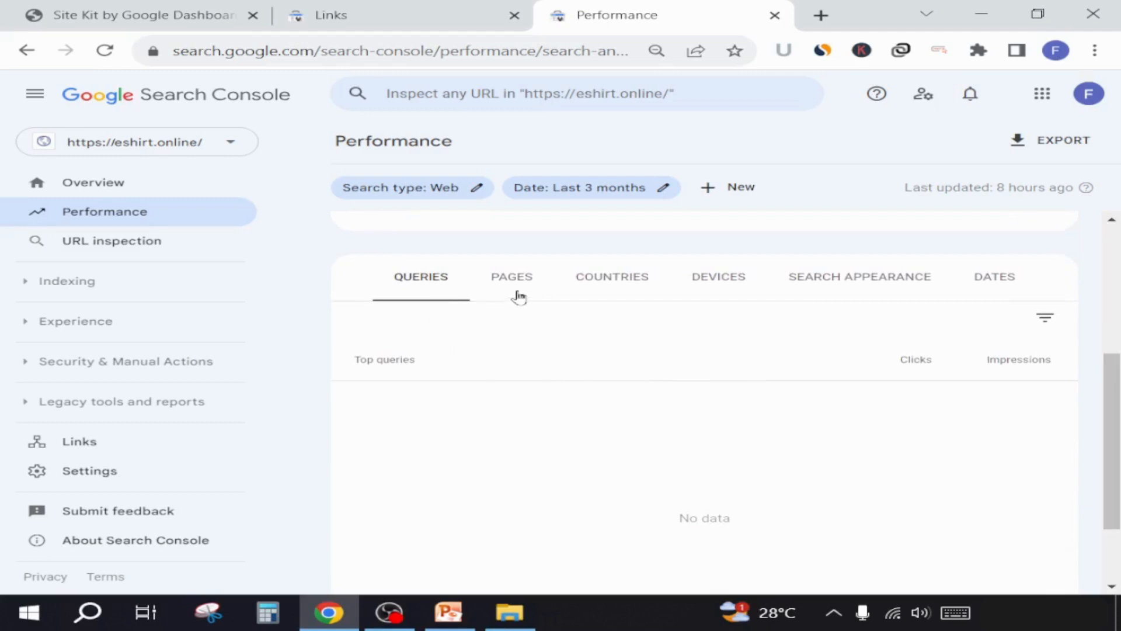
mouse_move(863, 292)
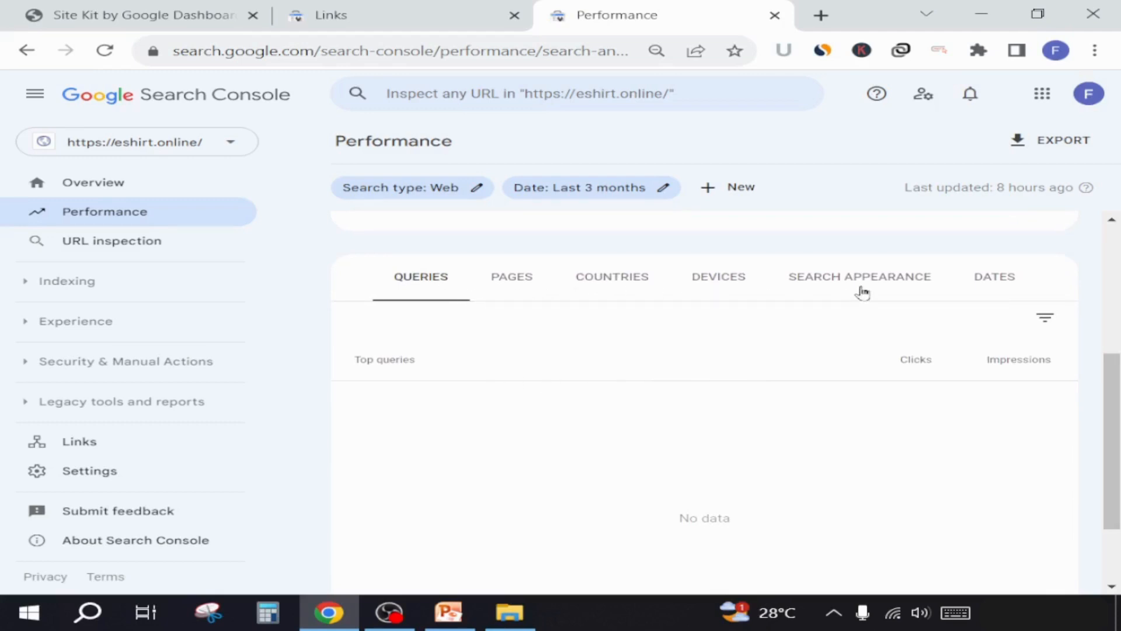
mouse_move(1002, 285)
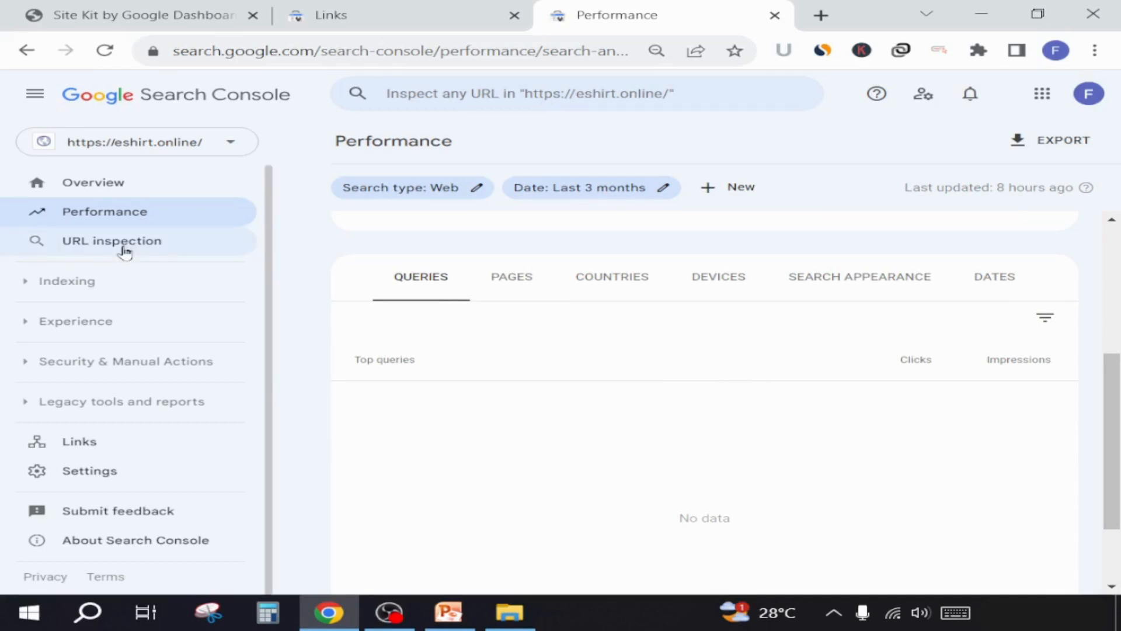
click(577, 94)
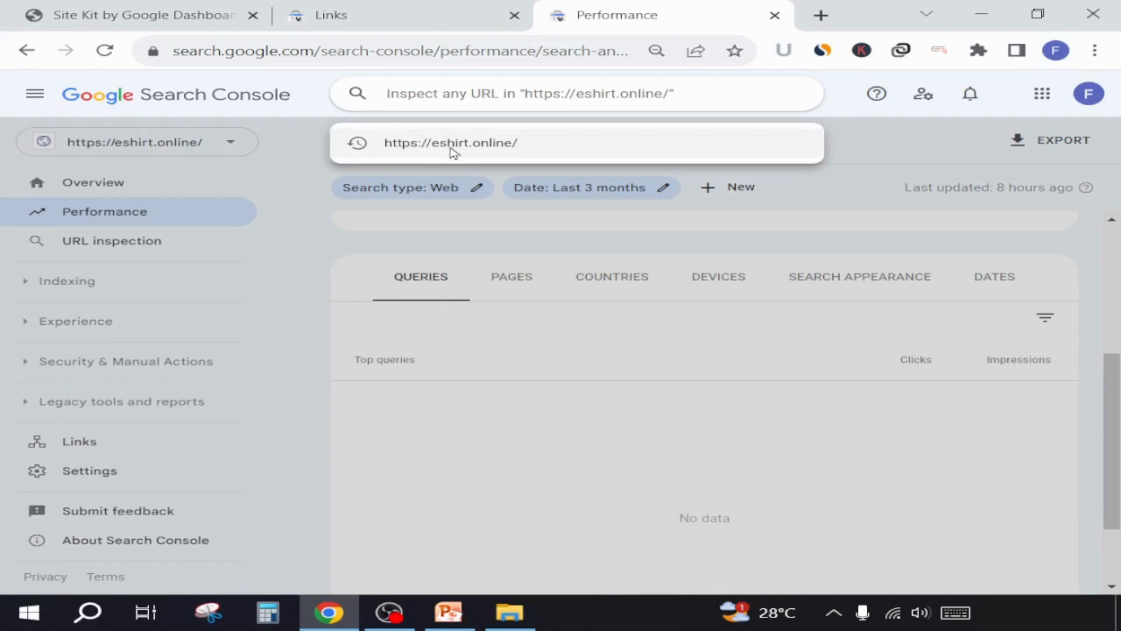
click(451, 142)
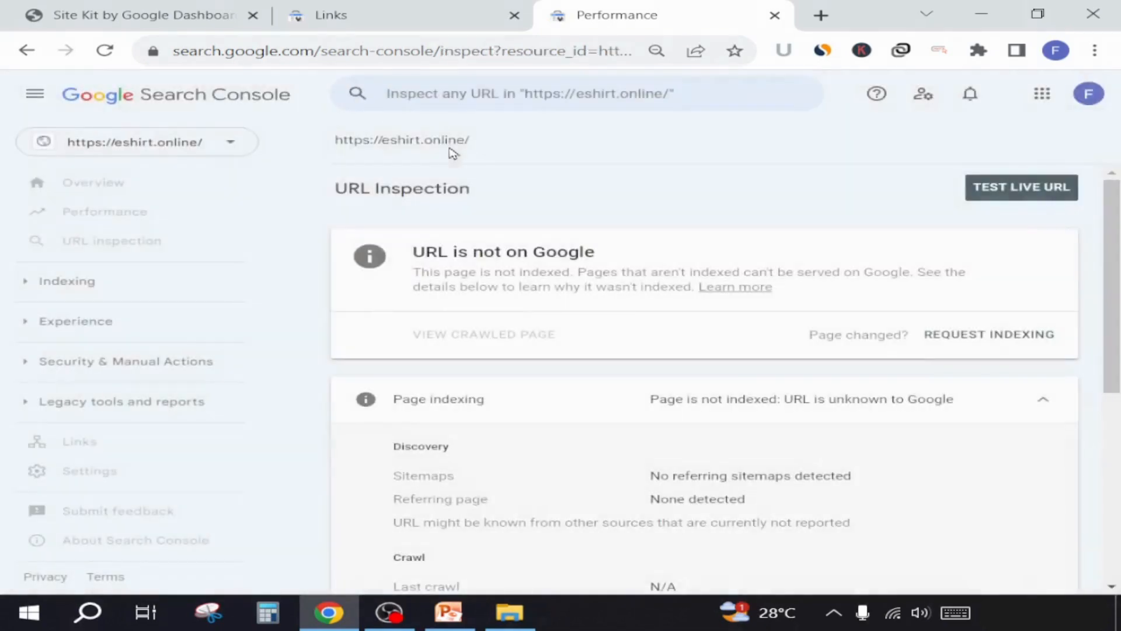
click(112, 240)
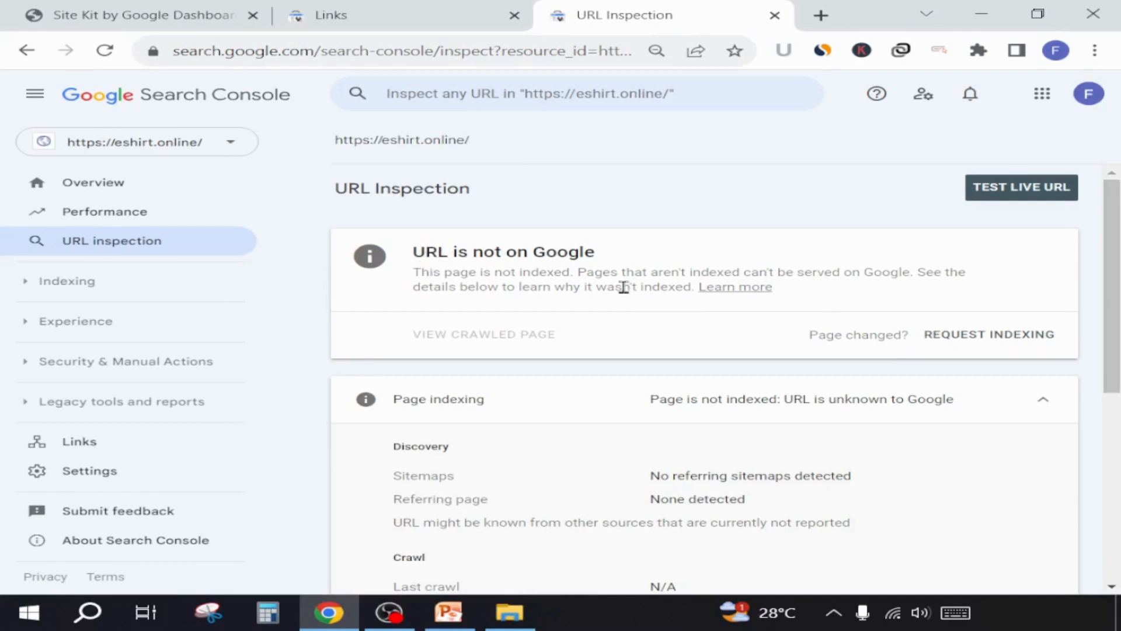
mouse_move(988, 334)
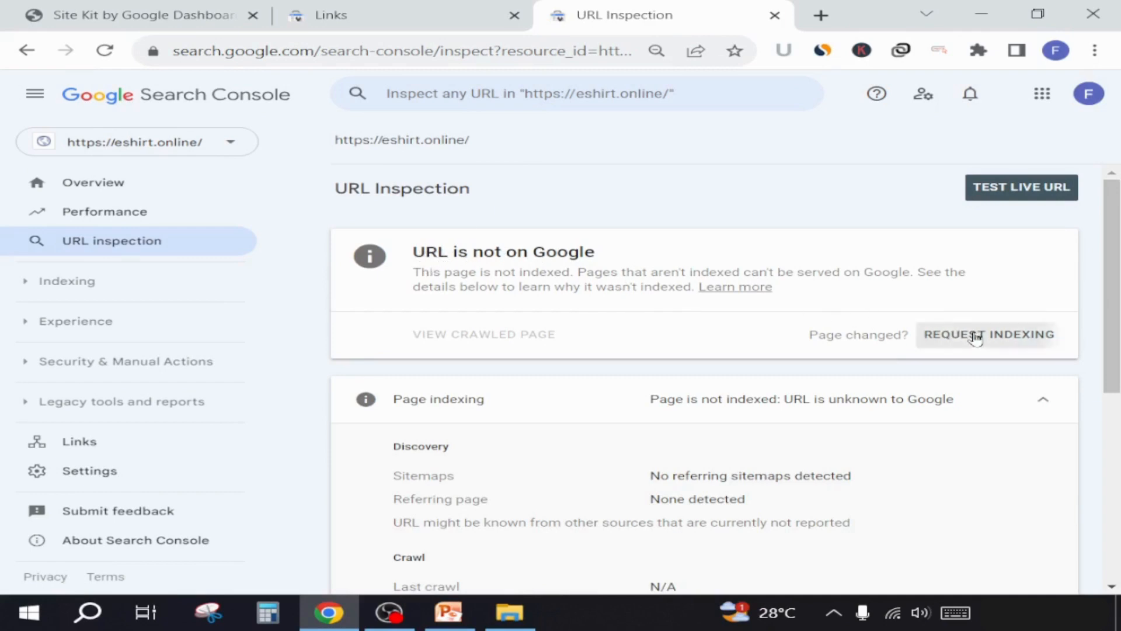
click(989, 334)
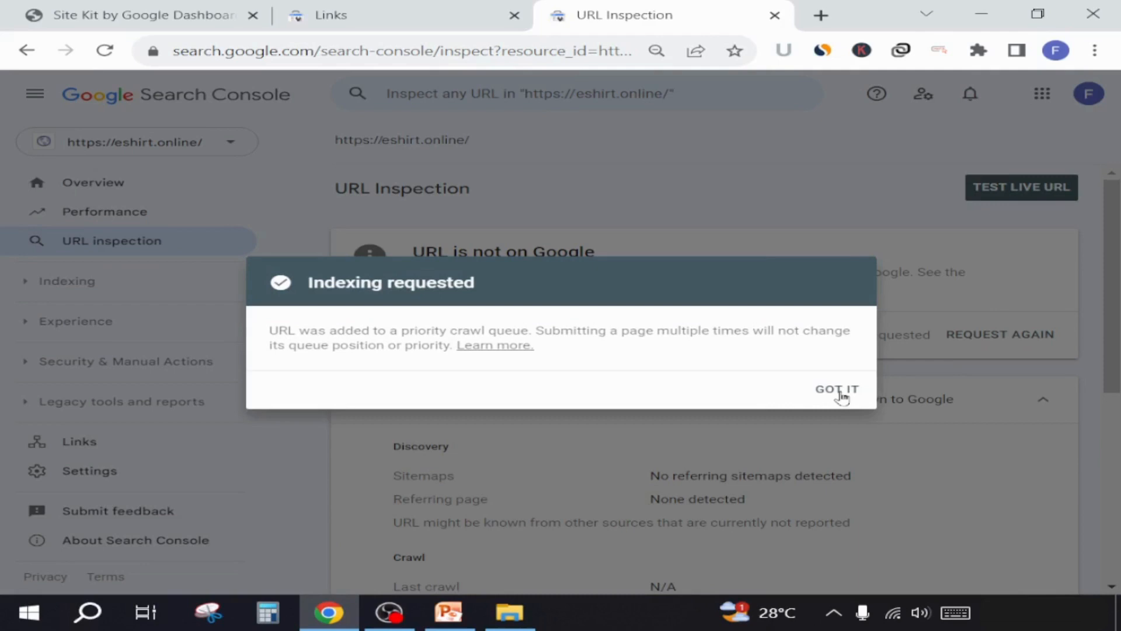
mouse_move(835, 387)
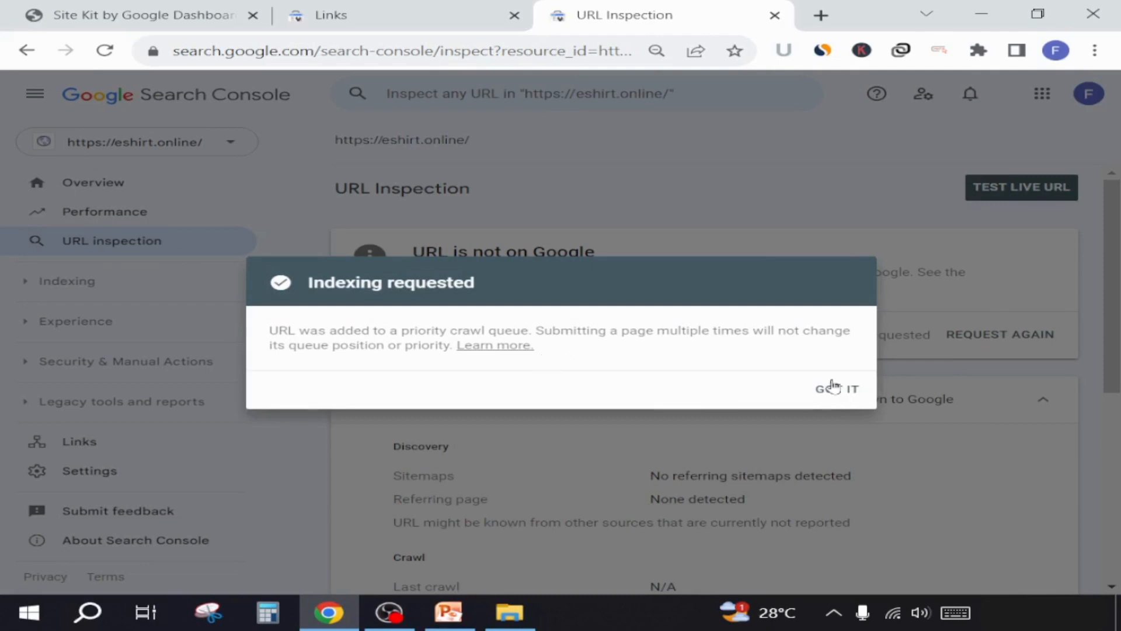
click(836, 388)
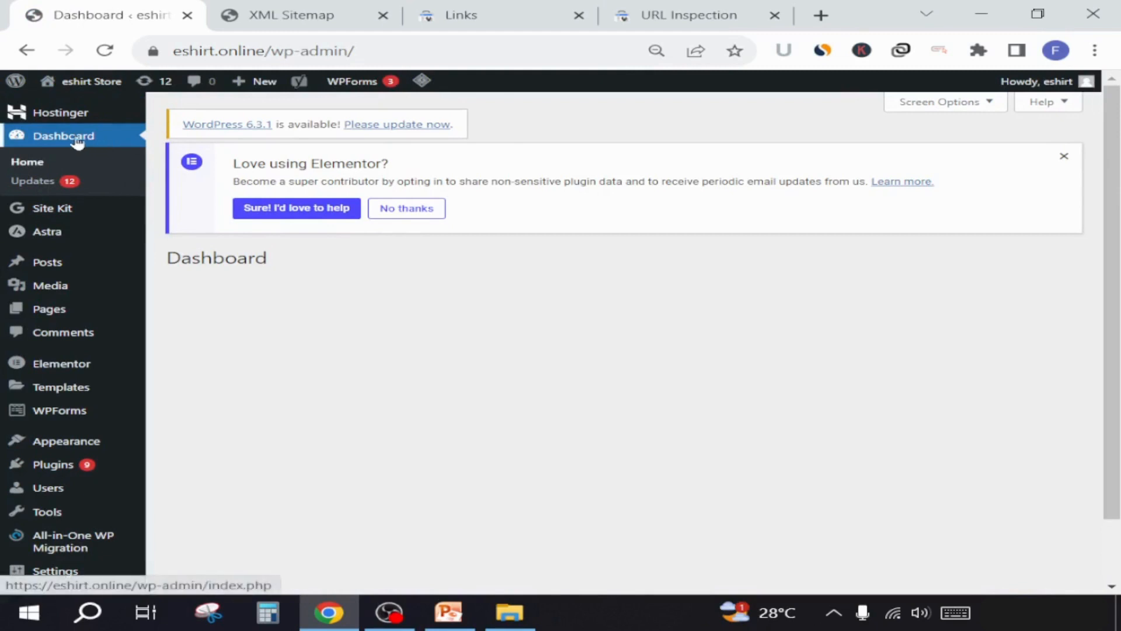
mouse_move(75, 147)
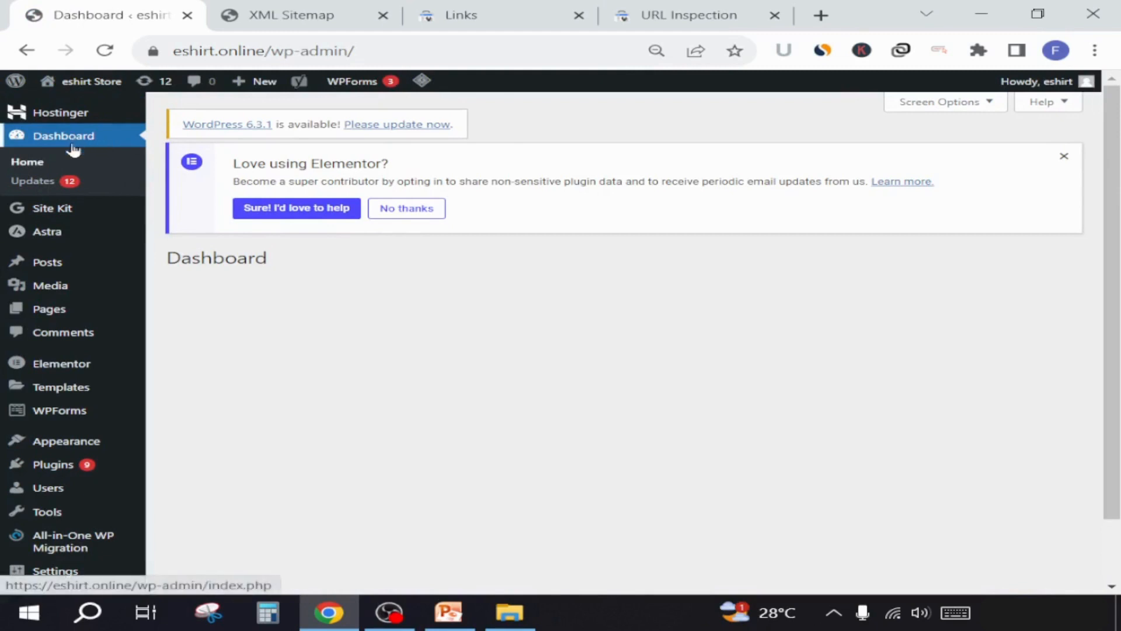
mouse_move(68, 154)
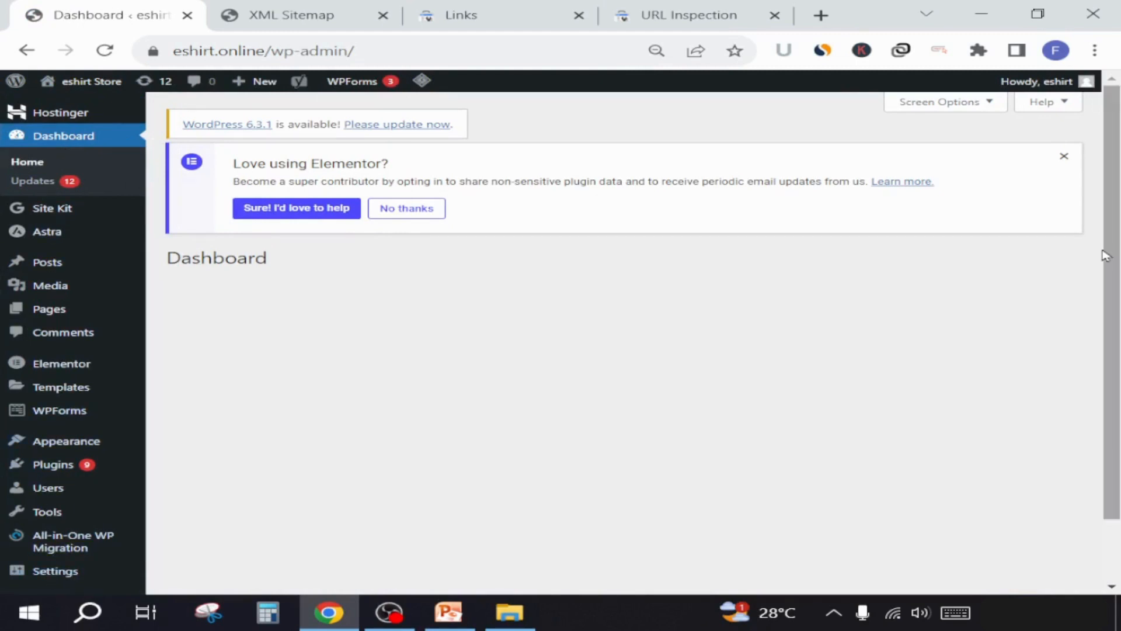
View the Yoast SEO XML sitemap index in a new tab
scroll(down, 3)
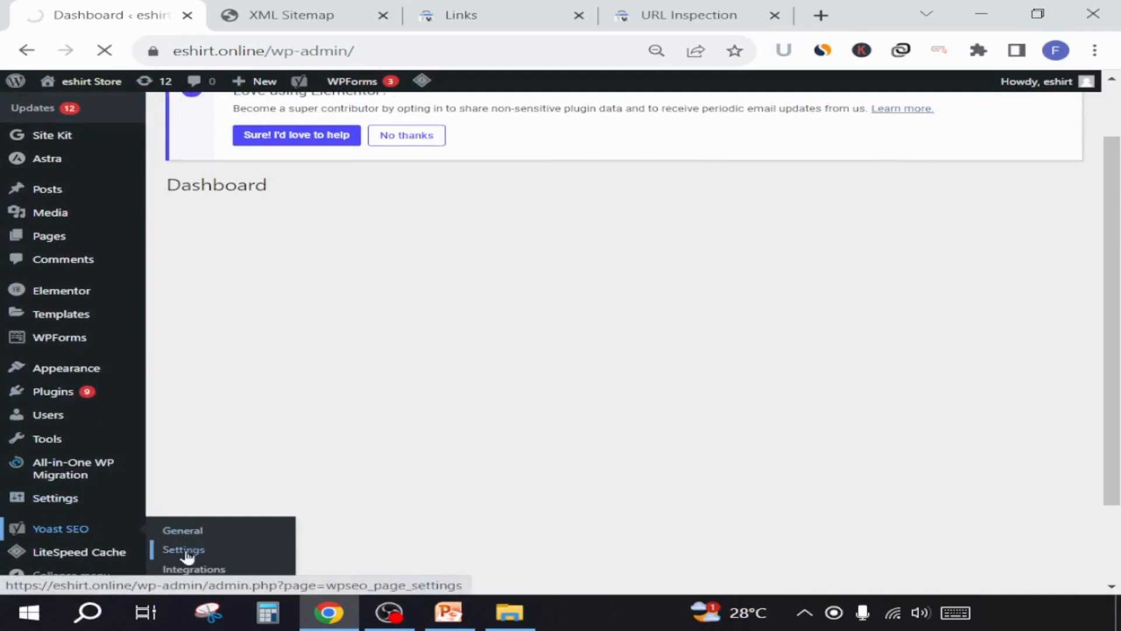
click(183, 549)
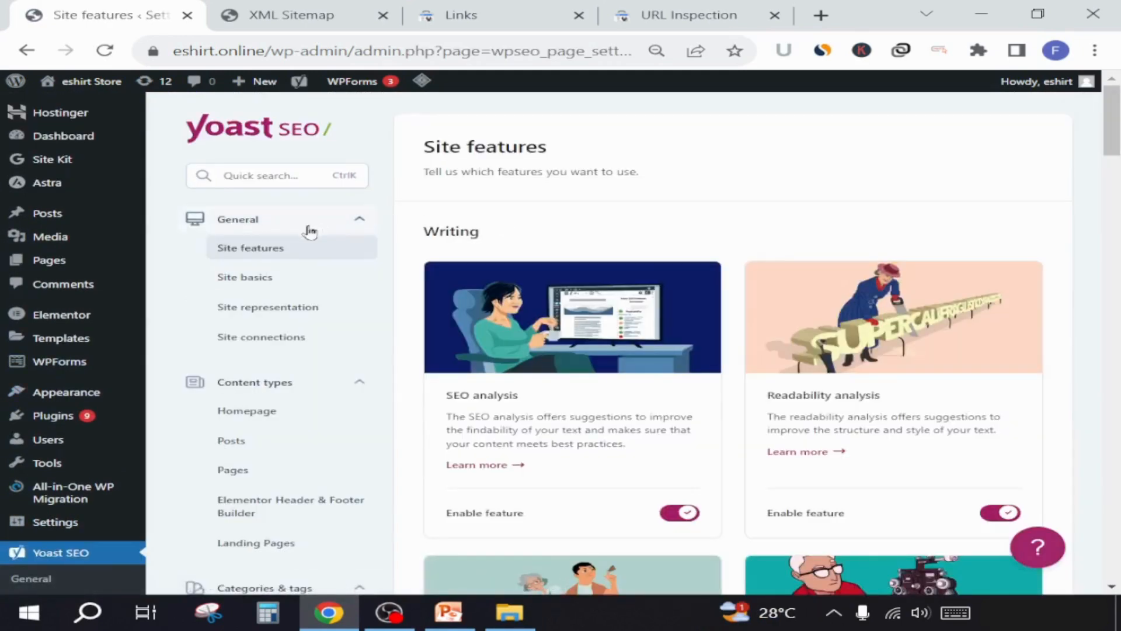
scroll(down, 3)
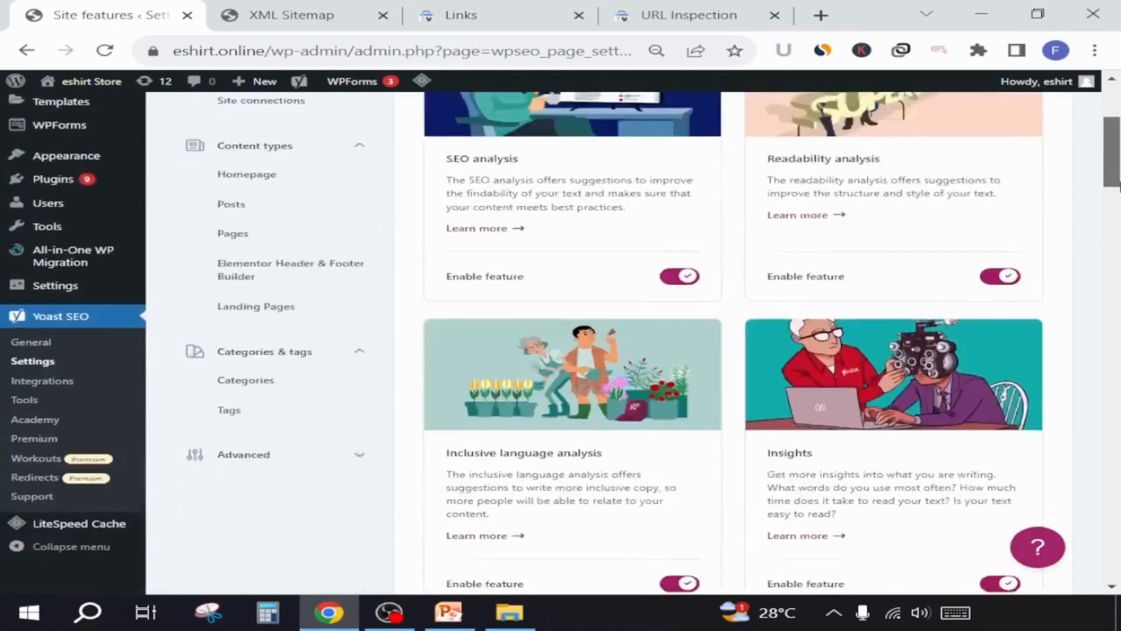
scroll(down, 3)
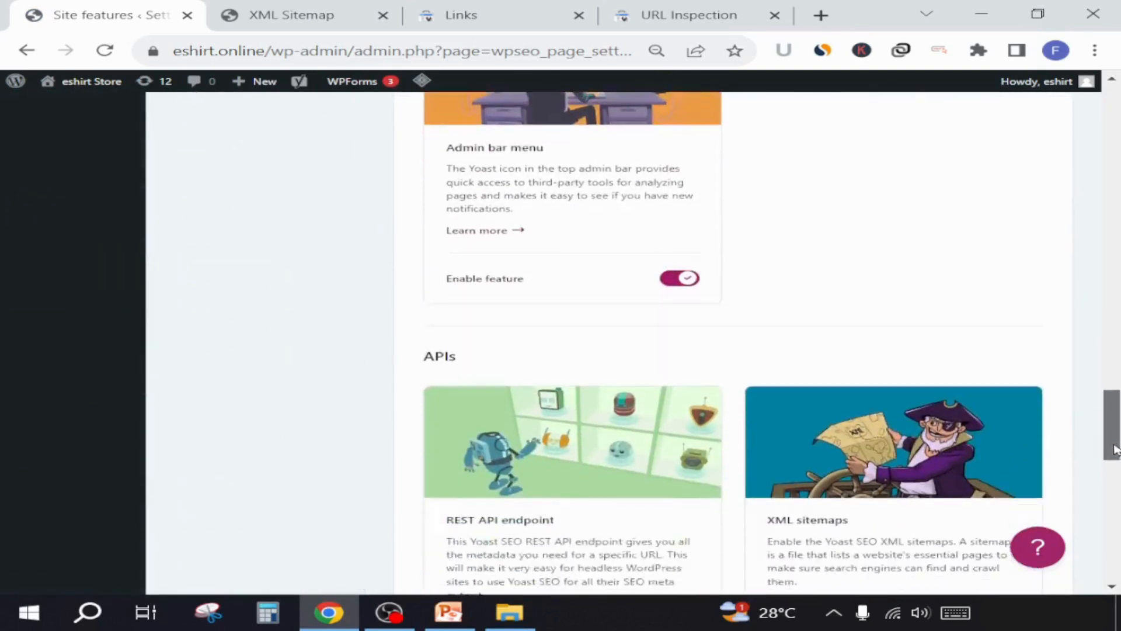
scroll(down, 3)
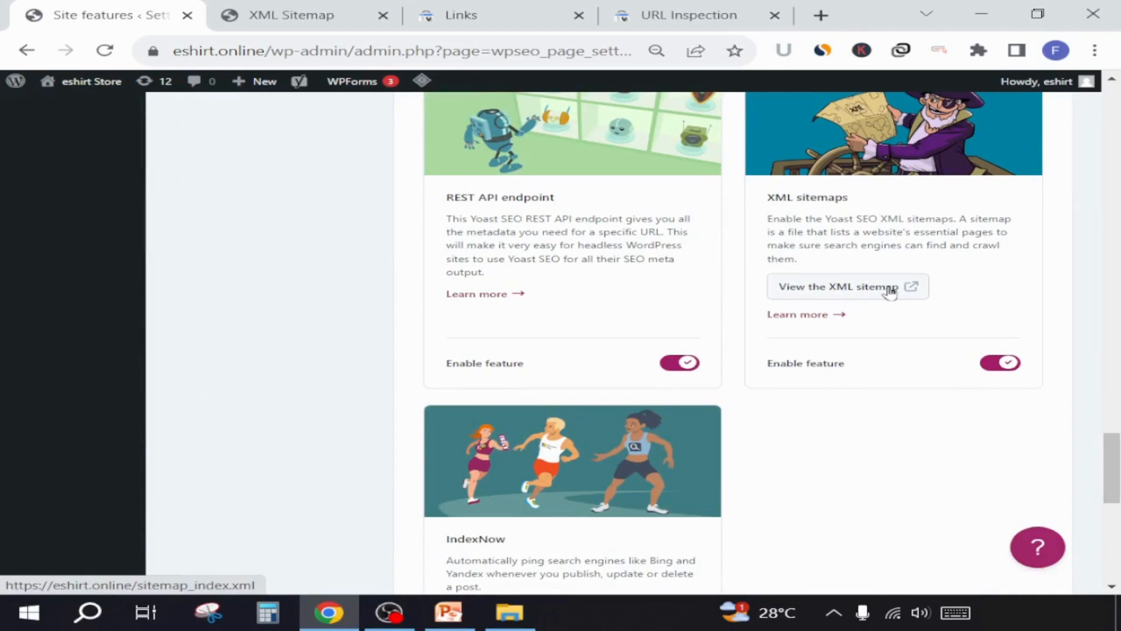
click(839, 286)
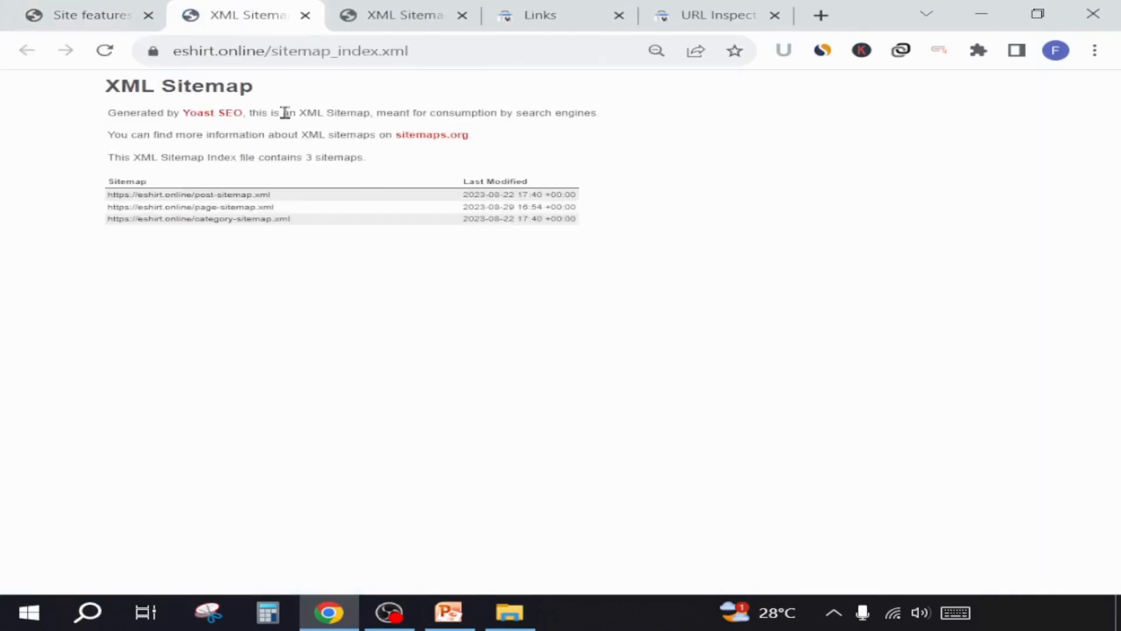
Select sitemap_index.xml in the address bar and return to the Search Console inspection
click(322, 51)
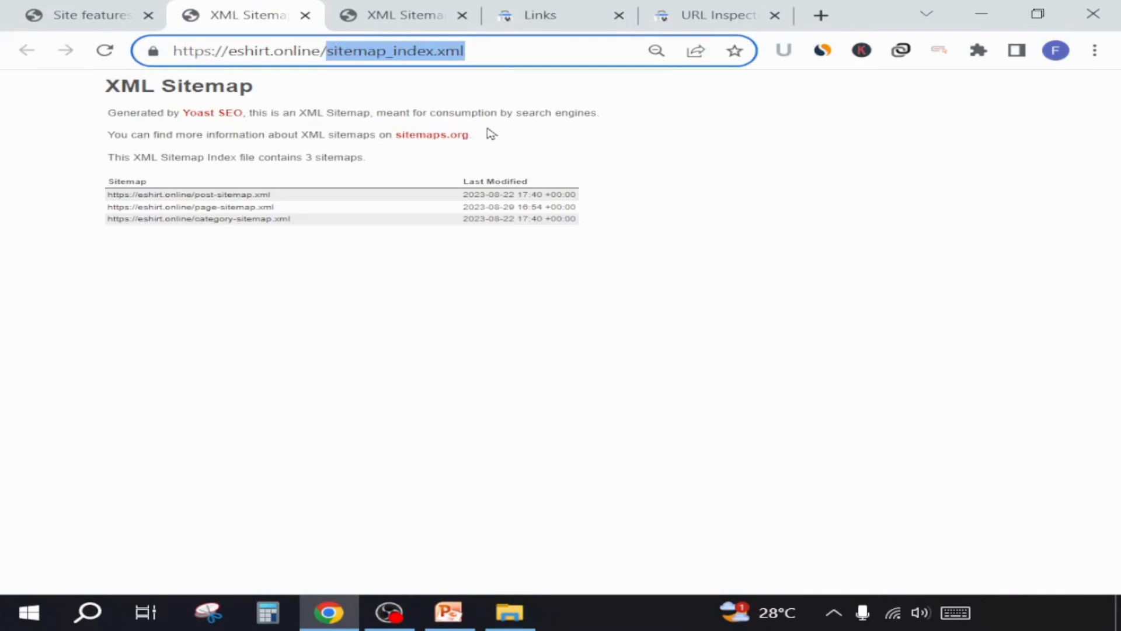
click(716, 14)
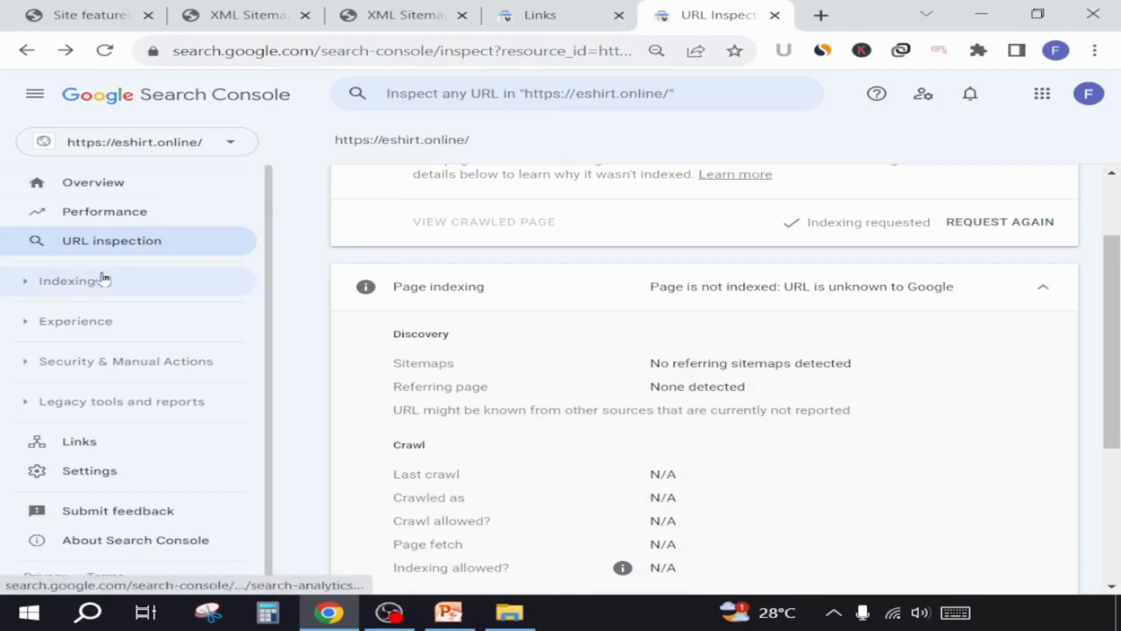
Submit sitemap_index.xml under Indexing > Sitemaps and dismiss the confirmation
click(67, 280)
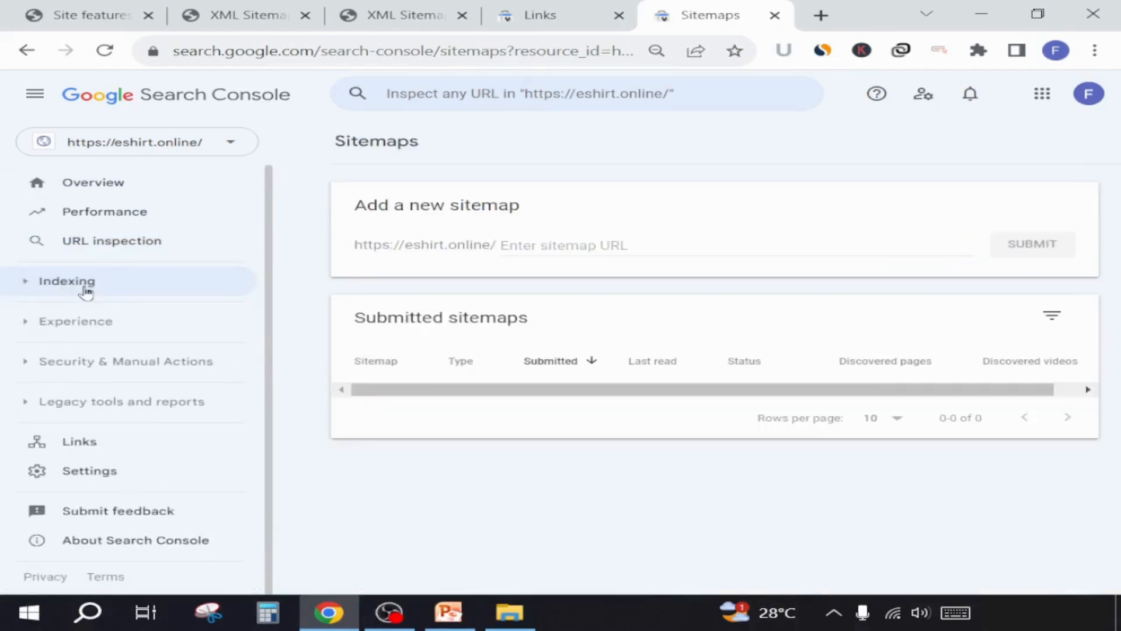
click(67, 280)
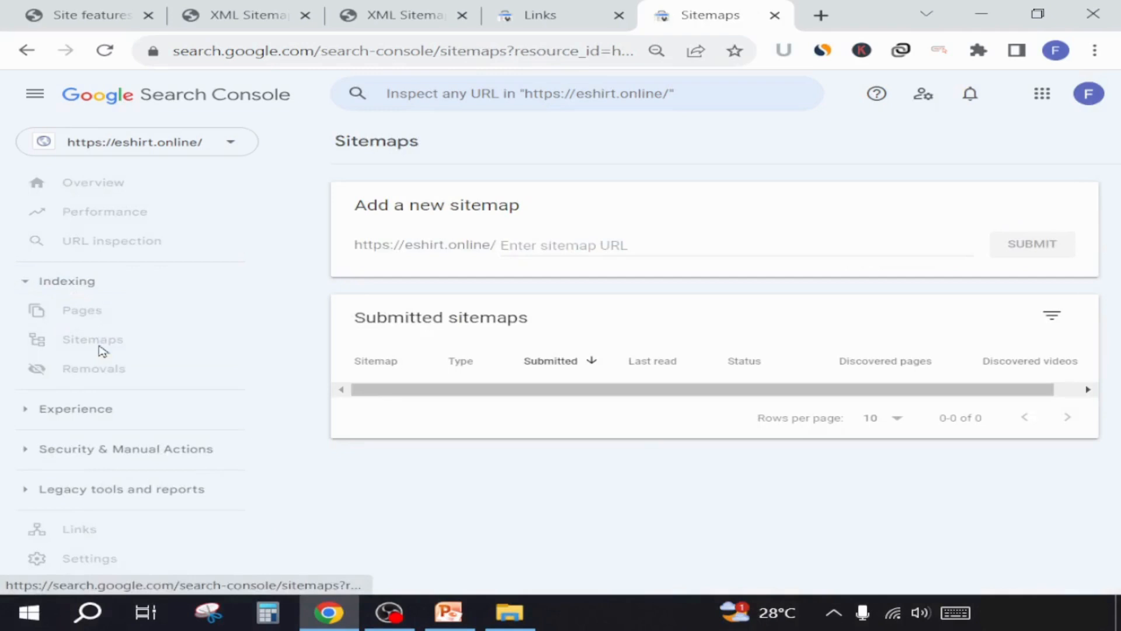
click(93, 339)
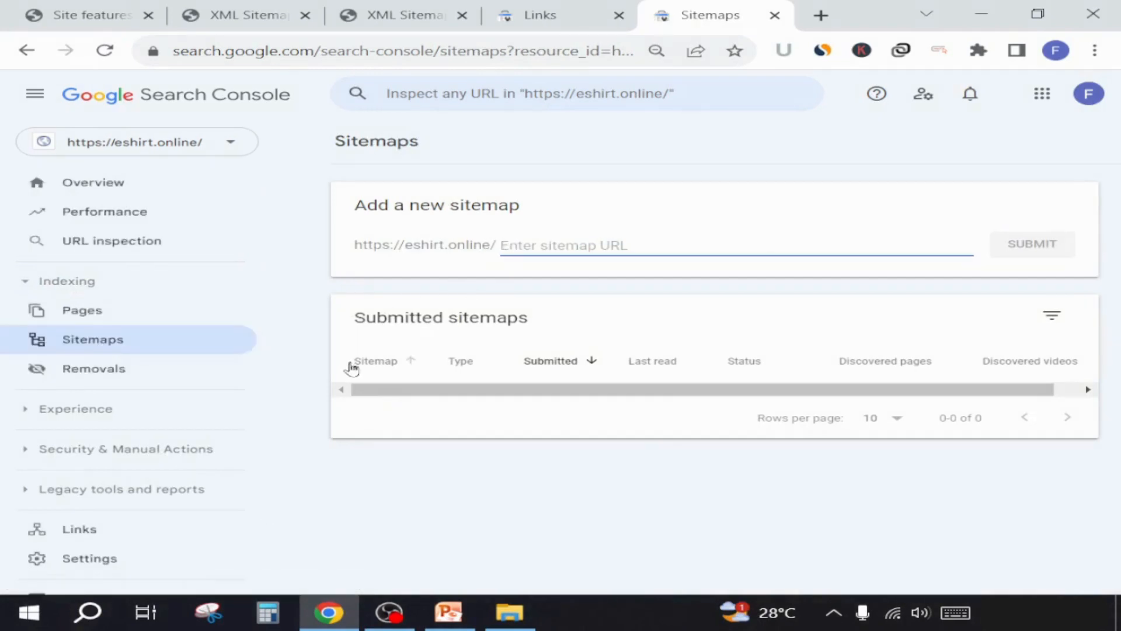
text(sitemap_index.xml)
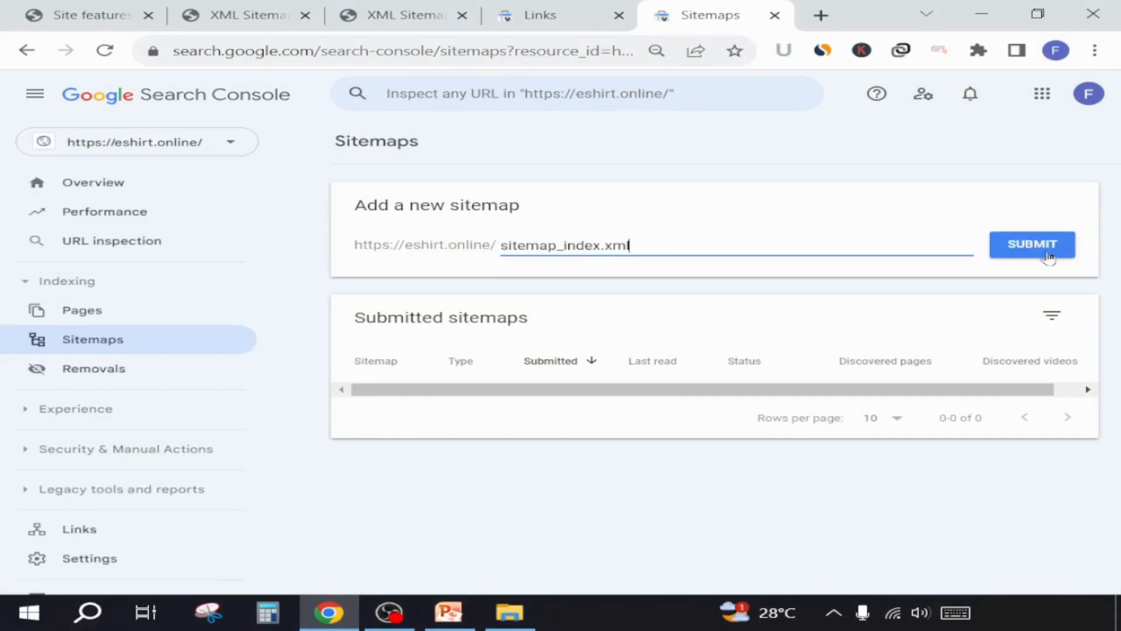
click(1031, 244)
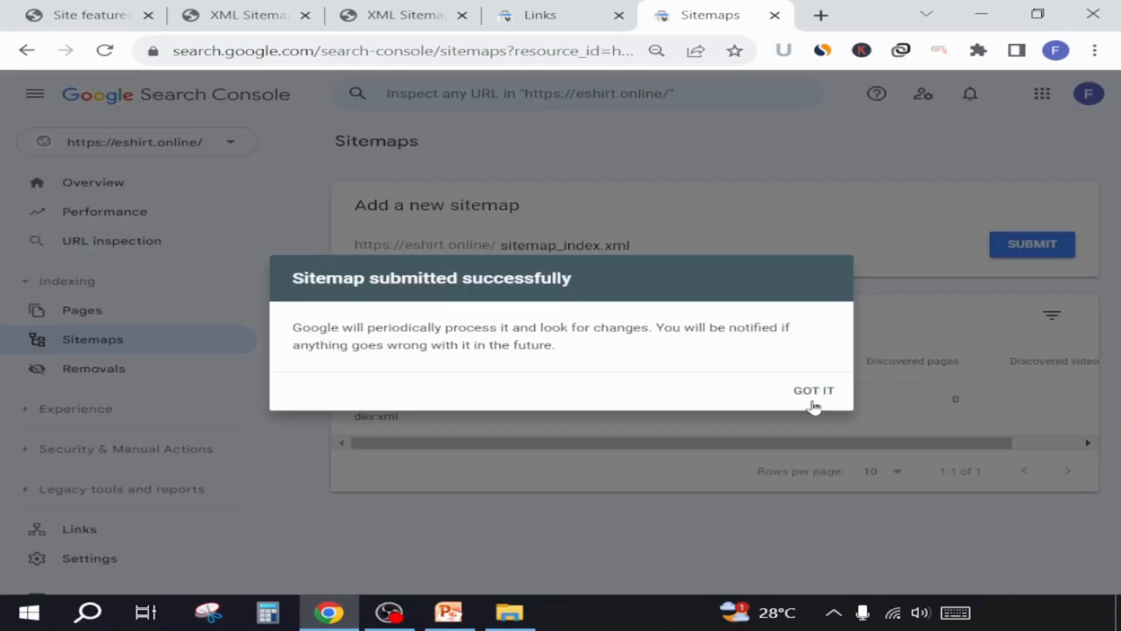
click(812, 390)
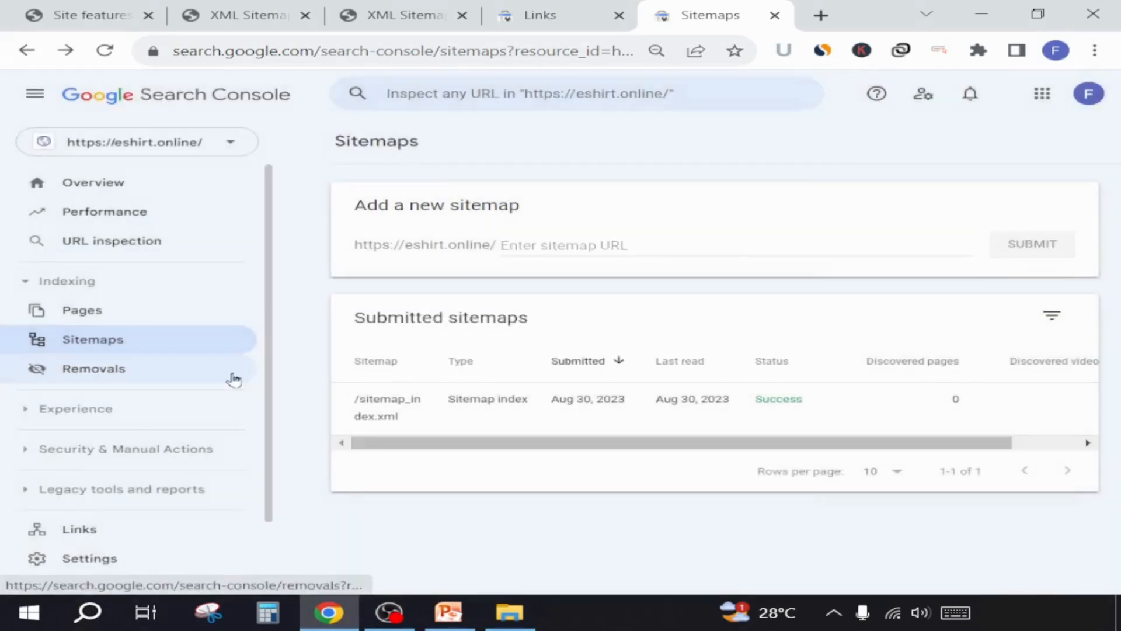
Review the Pages indexing, Sitemaps and Removals reports under Indexing
click(81, 309)
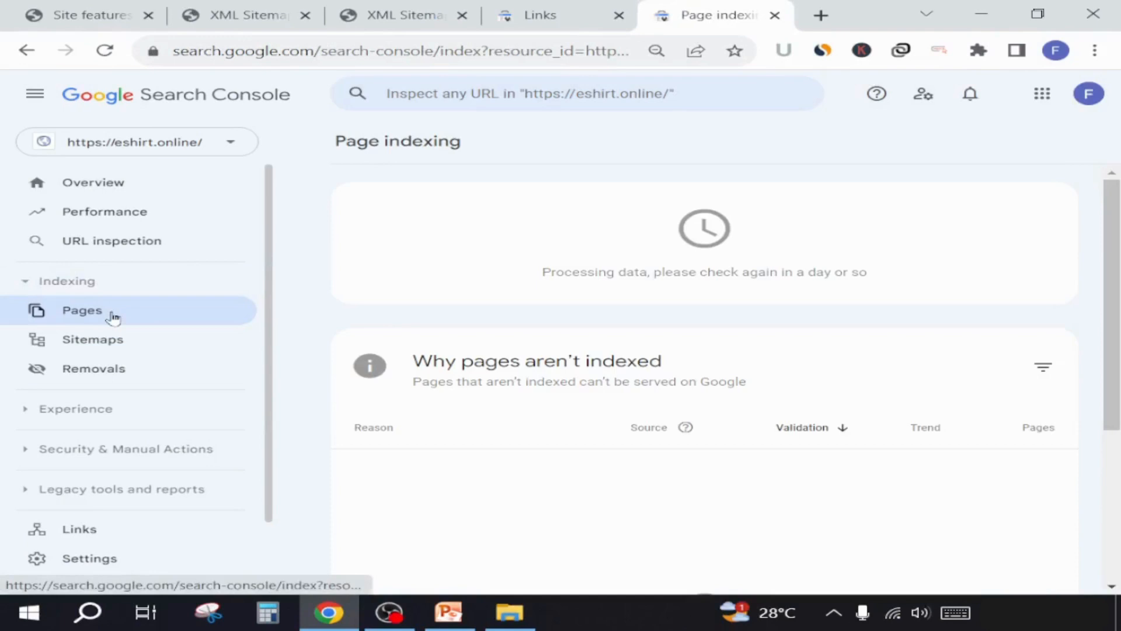
mouse_move(262, 263)
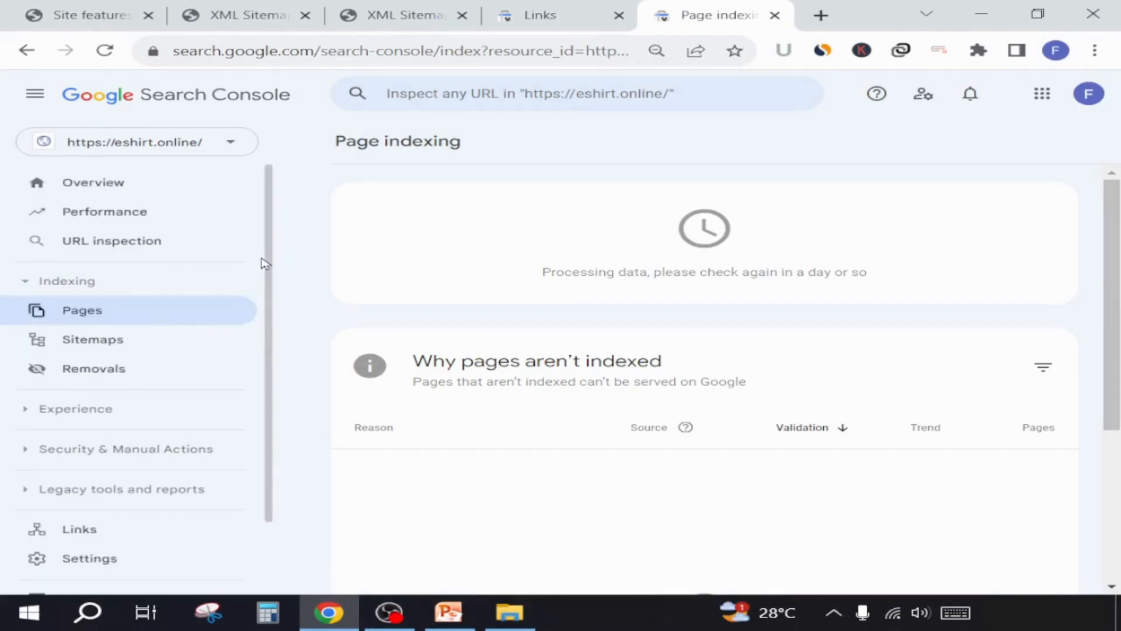
mouse_move(93, 339)
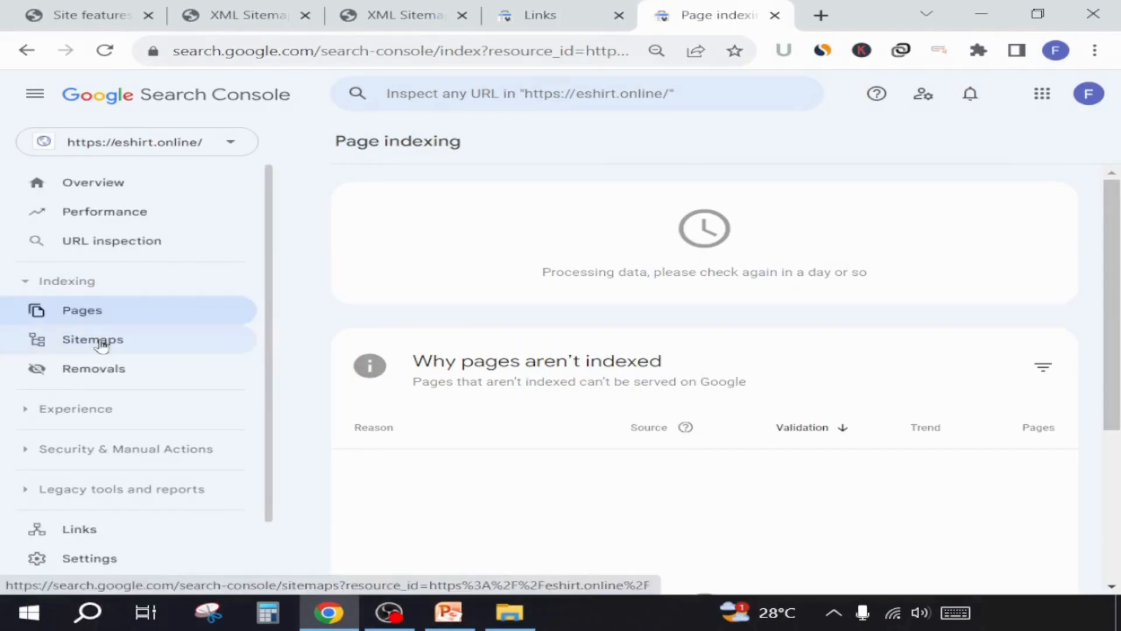
click(93, 339)
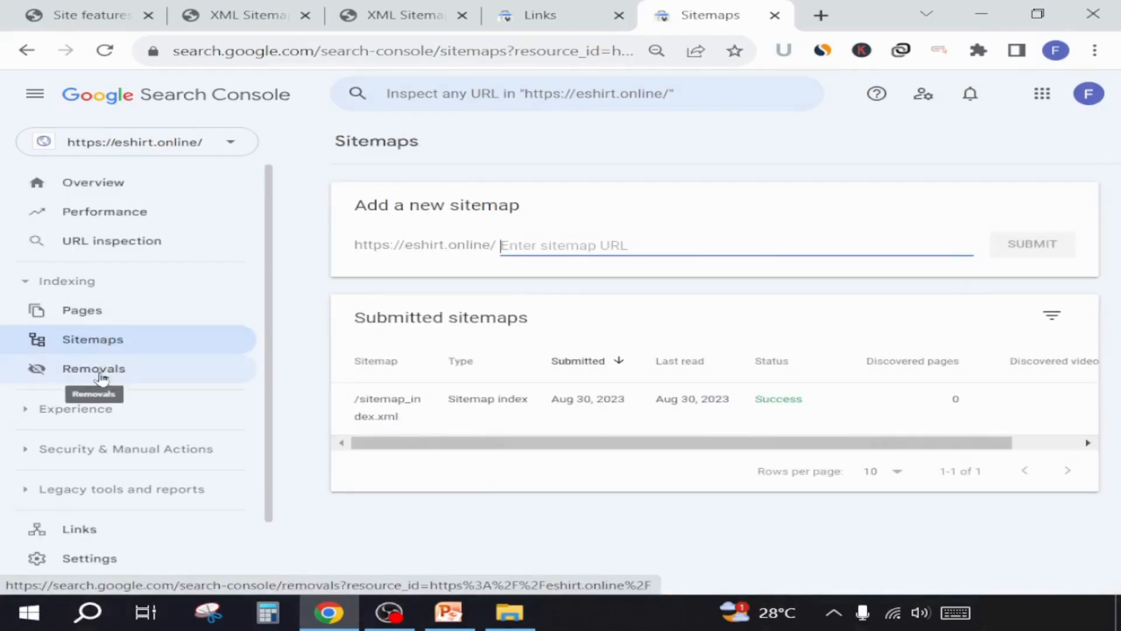
click(93, 368)
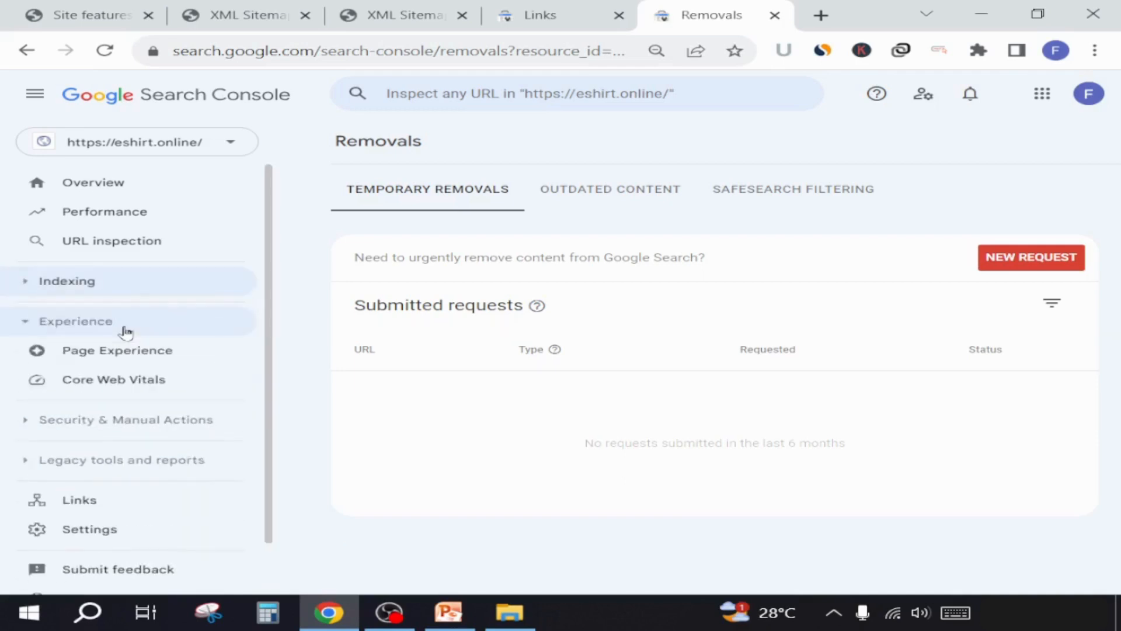
Review the Page Experience overview and Core Web Vitals report, which shows insufficient data
click(117, 349)
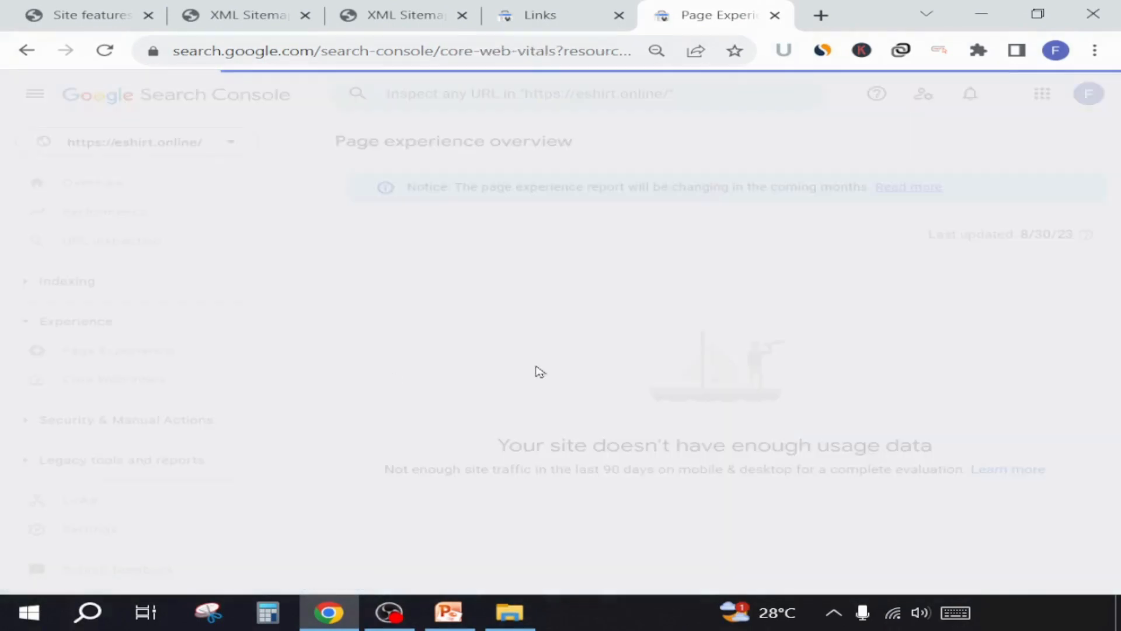
click(114, 379)
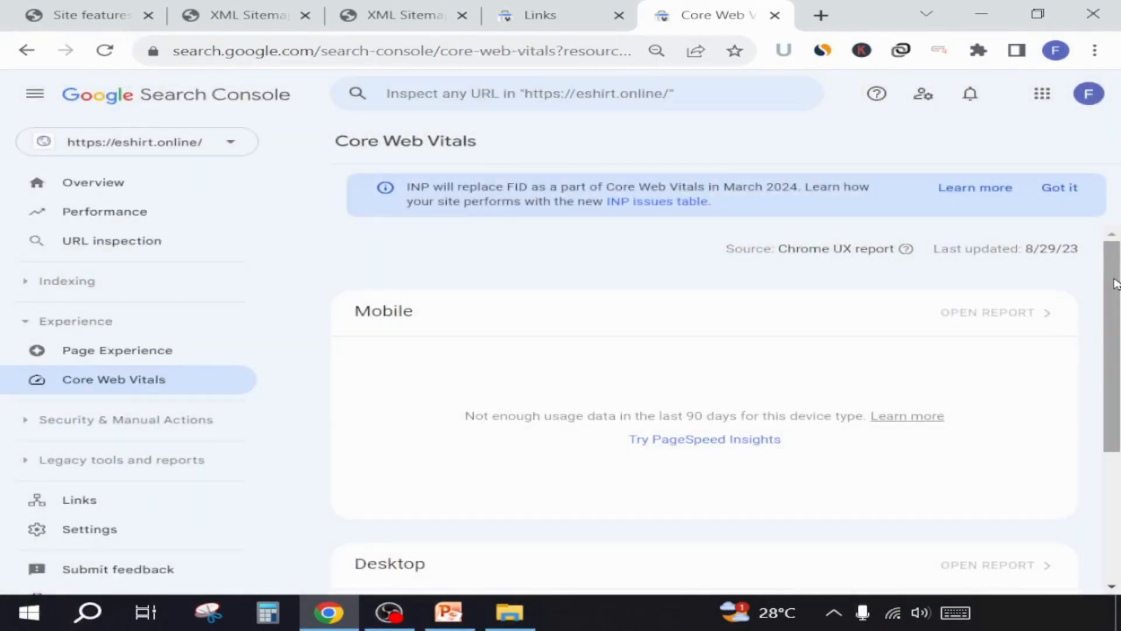
scroll(down, 3)
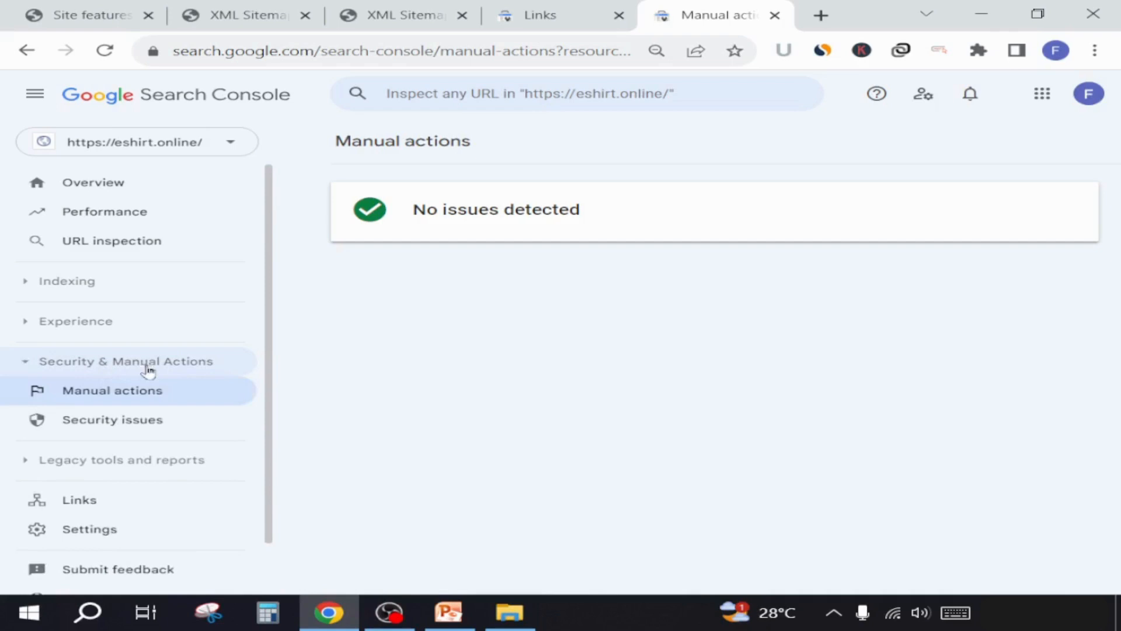
mouse_move(465, 283)
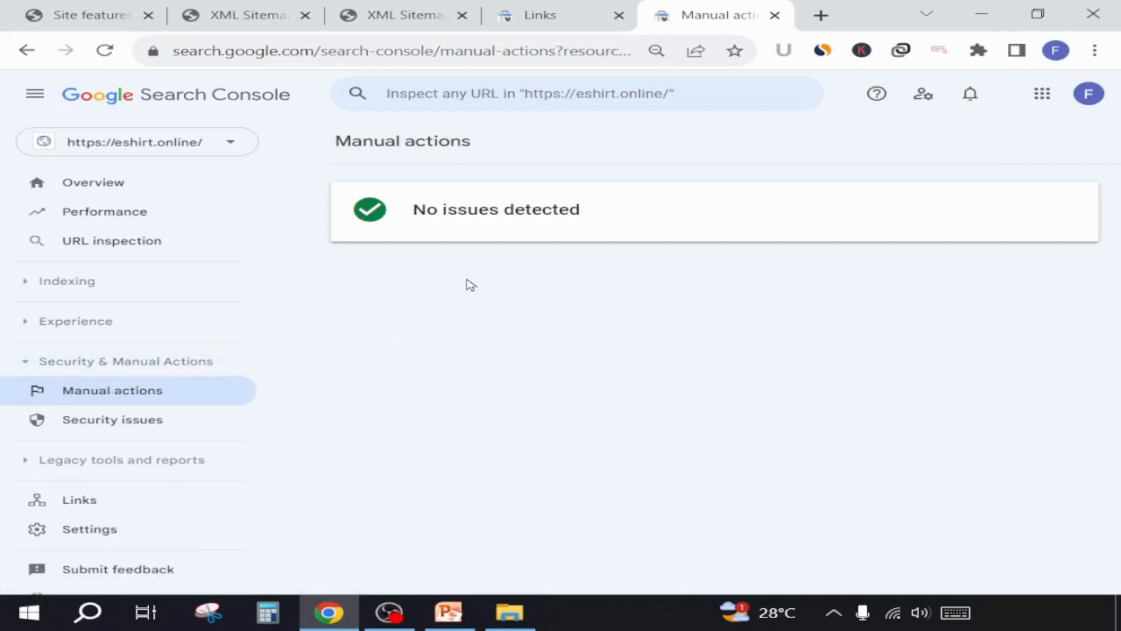
Check the Security issues report shows no issues and view the Links report
click(112, 419)
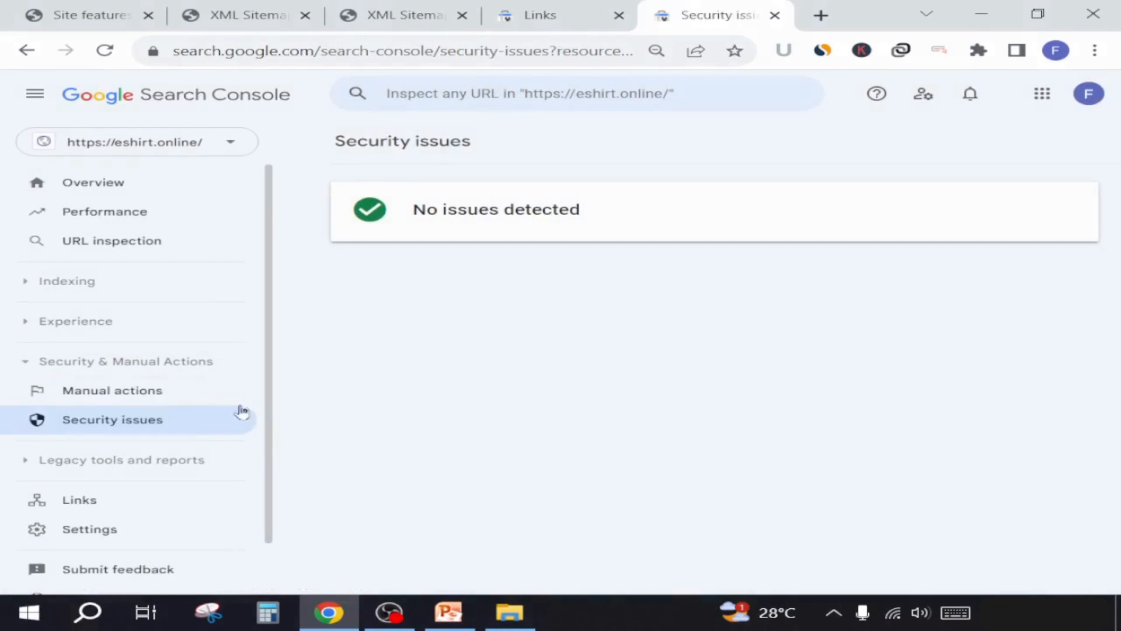
click(125, 361)
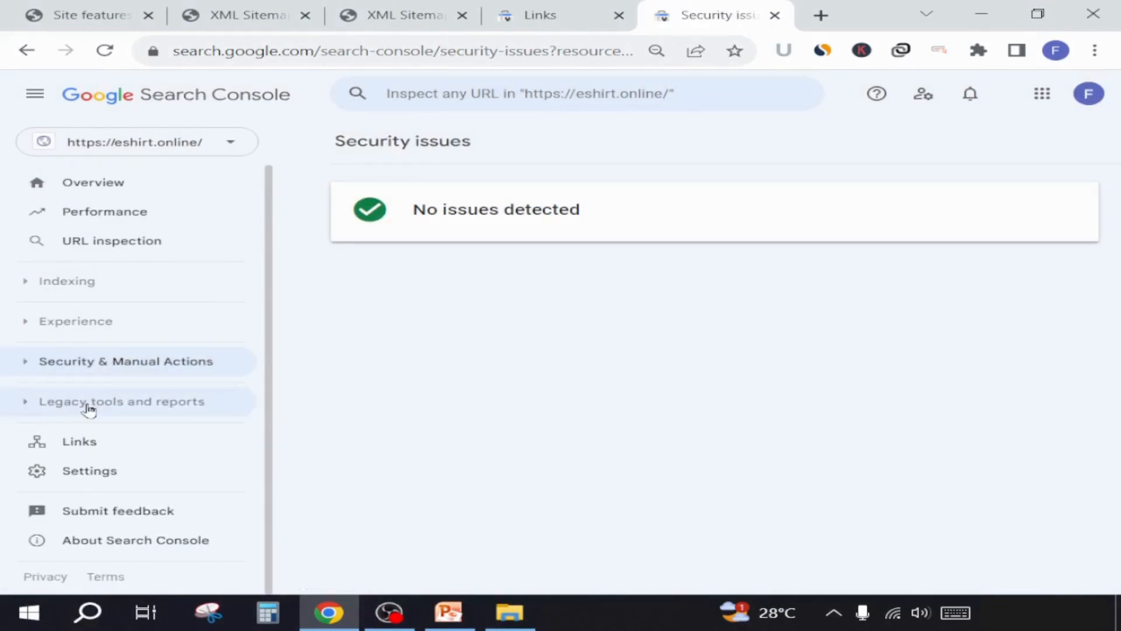
click(121, 401)
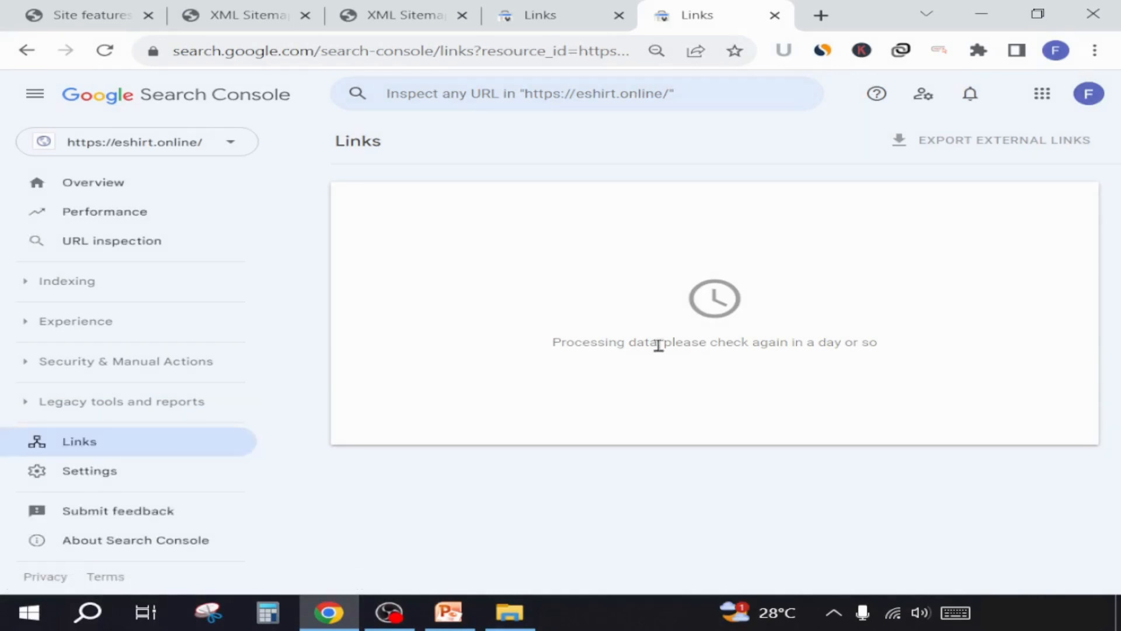
mouse_move(266, 432)
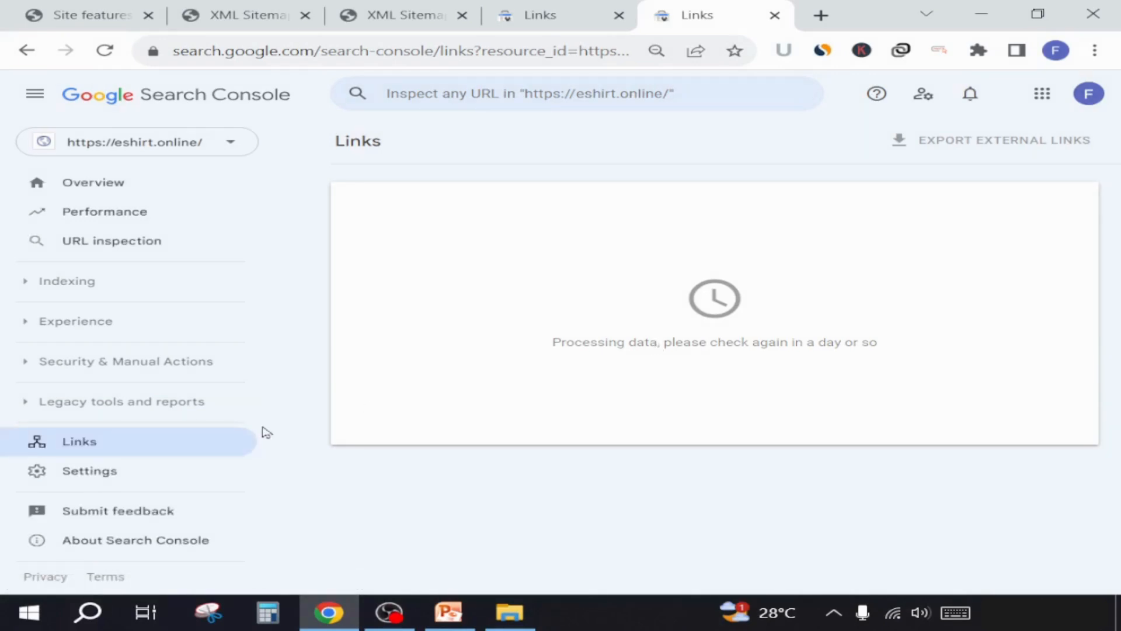
View the property settings confirming verified ownership of eshirt.online
click(89, 470)
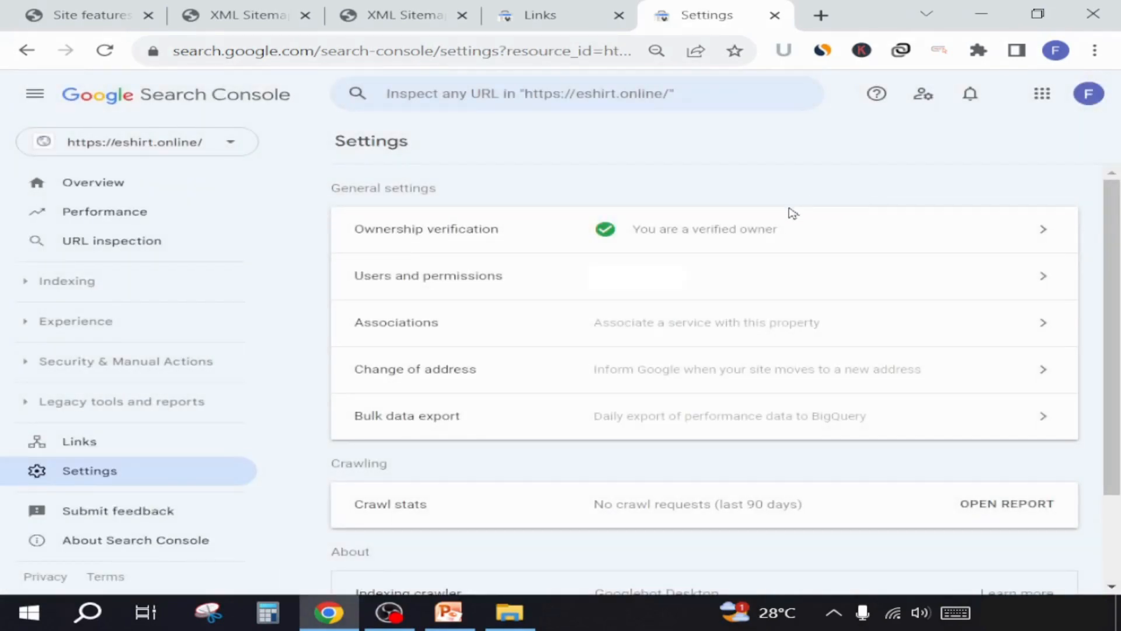
mouse_move(774, 180)
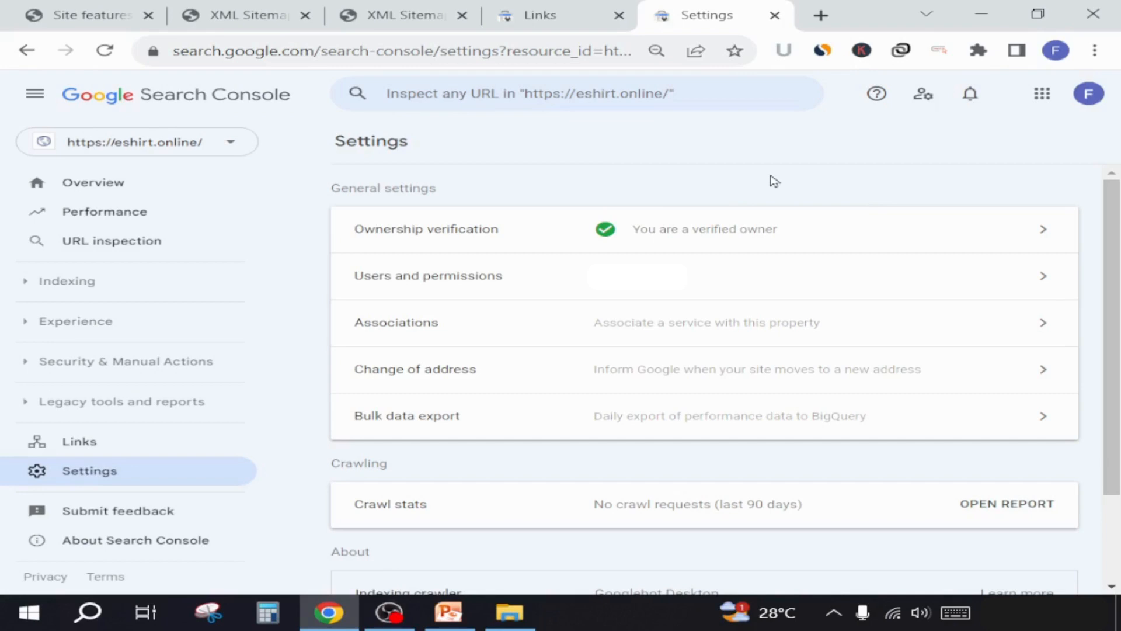
scroll(down, 3)
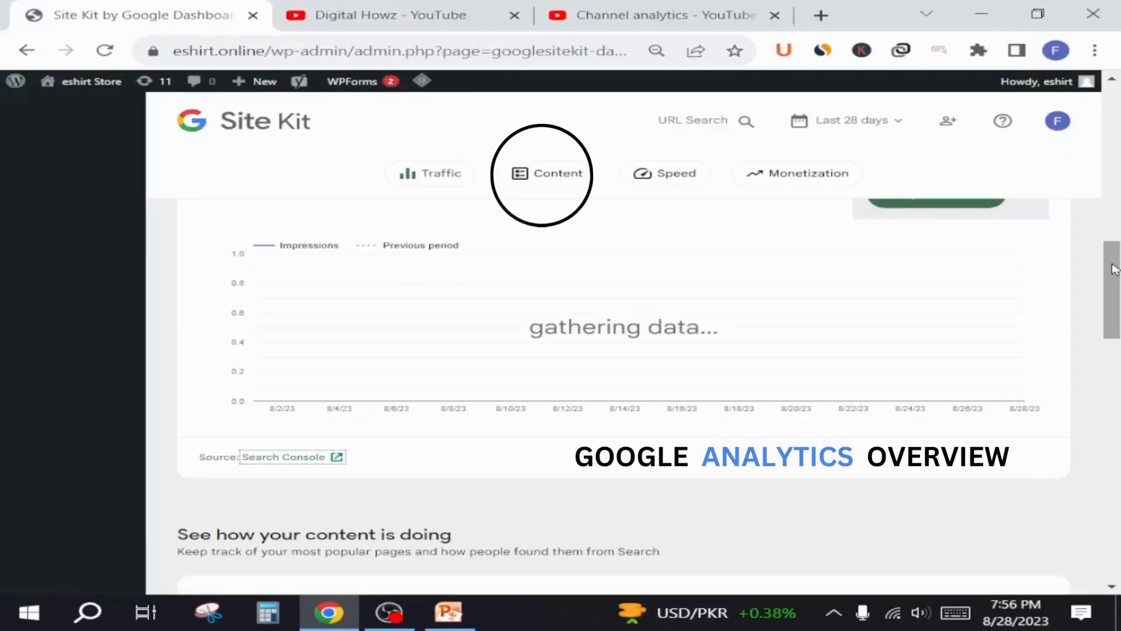
Open Site Kit's Analytics source link in a new tab showing 4 users and 14 events
scroll(down, 3)
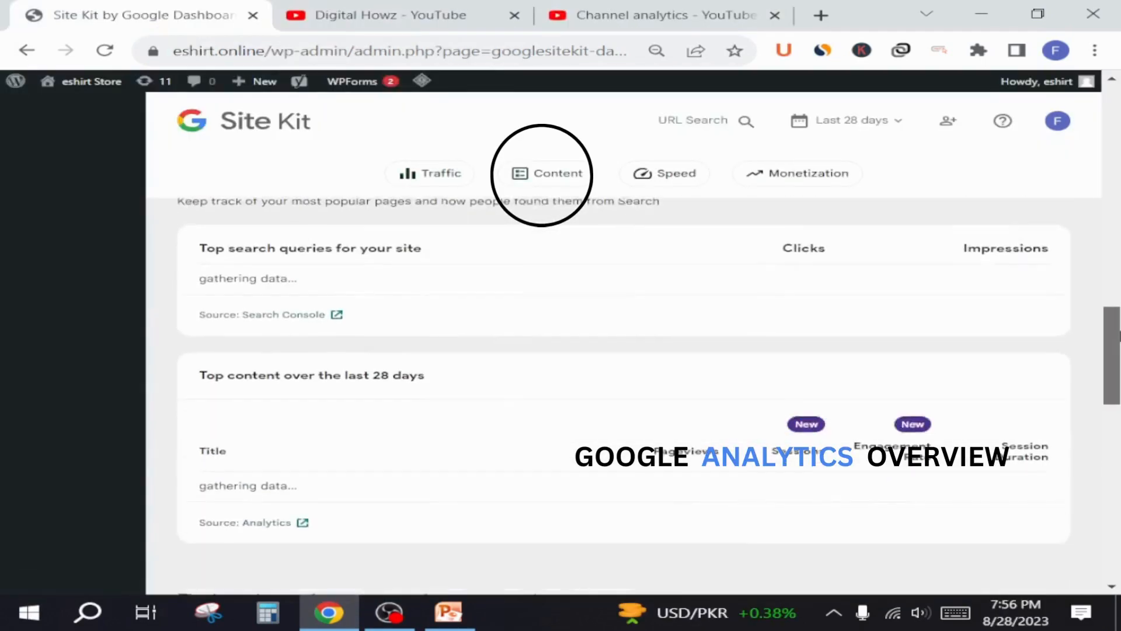
right_click(257, 443)
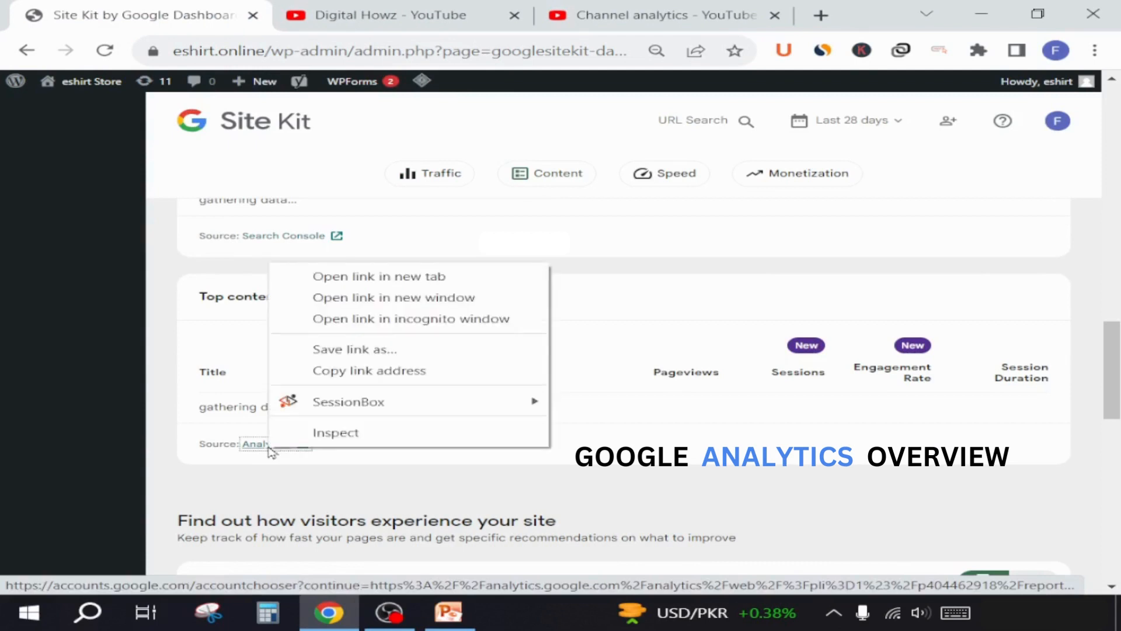
click(378, 277)
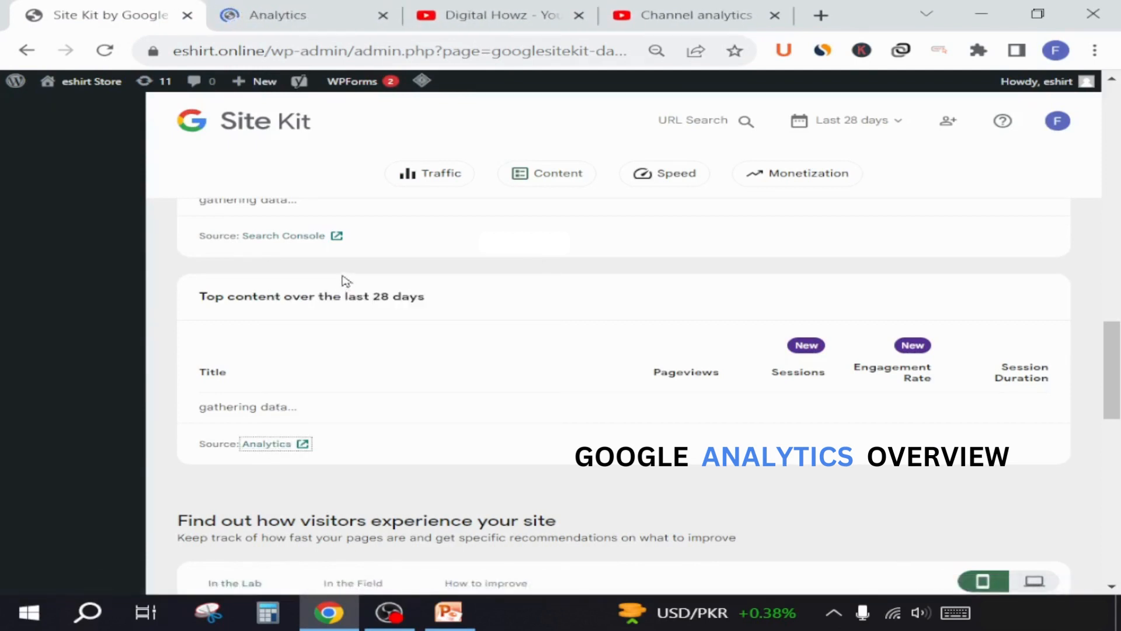
click(279, 14)
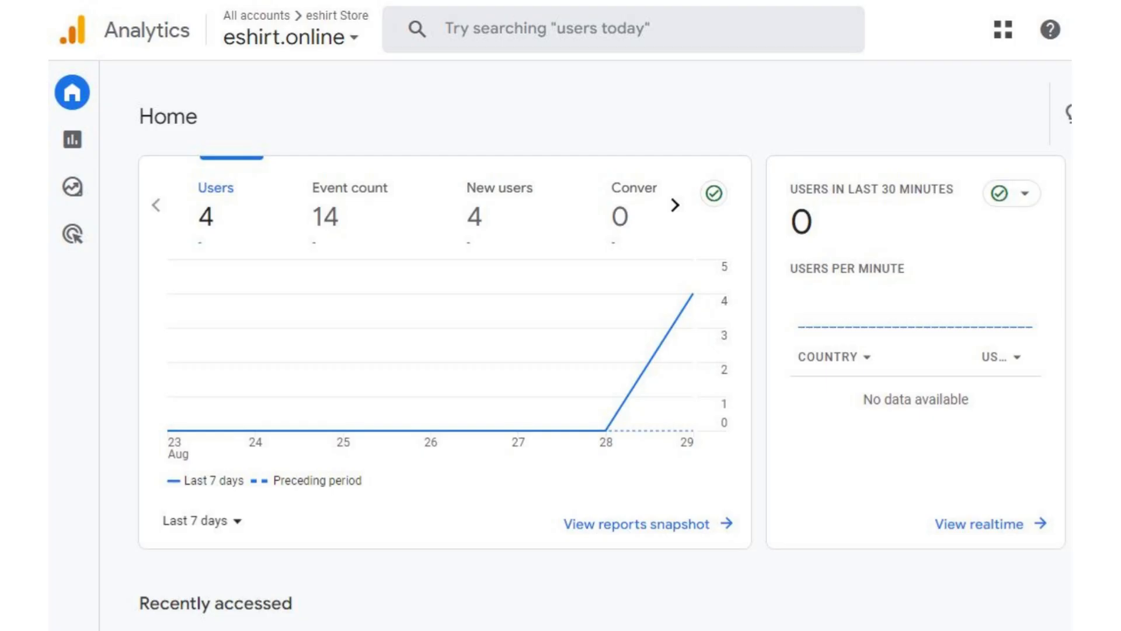